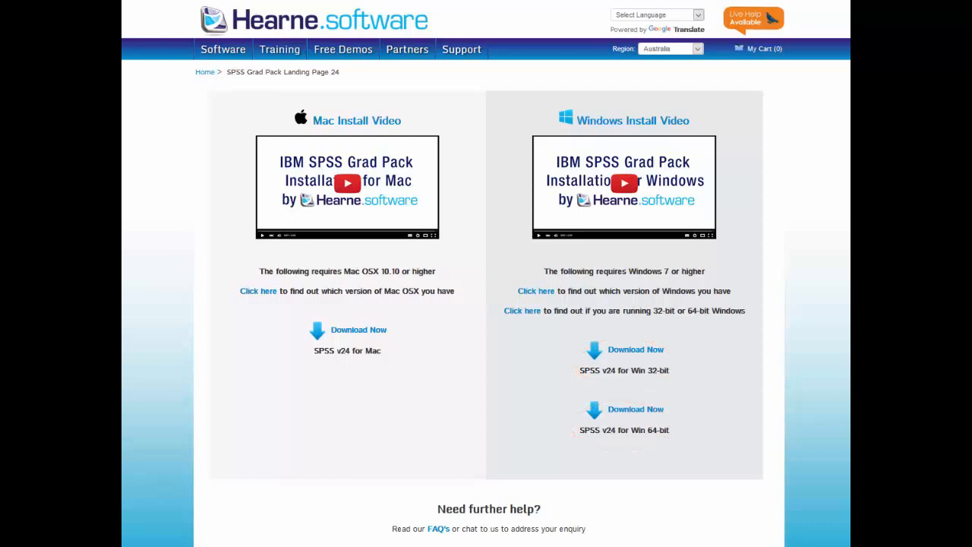
Step: Open Microsoft's guide to checking 32-bit vs 64-bit Windows and scroll through it
{"action": "left_click", "coordinate": [522, 310]}
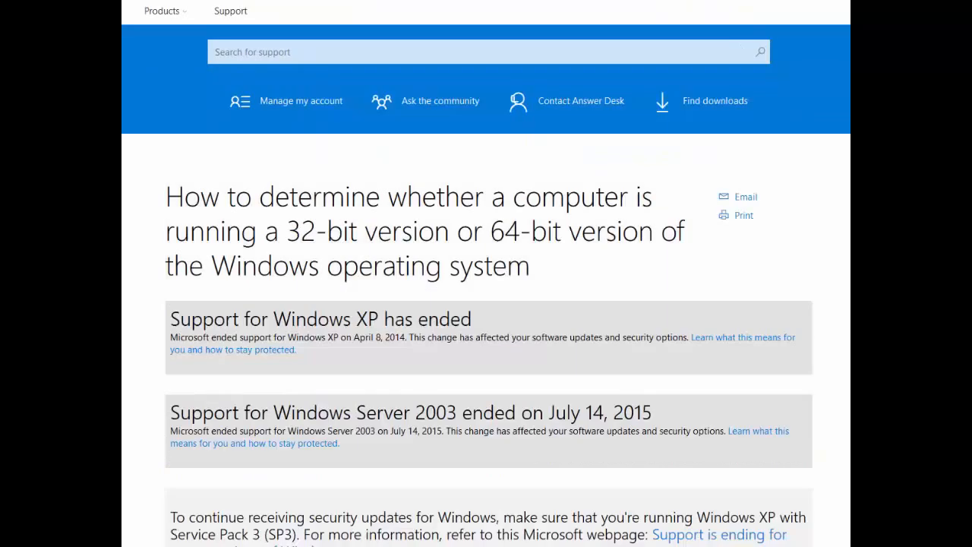
{"action": "scroll", "scroll_direction": "down", "scroll_amount": 3}
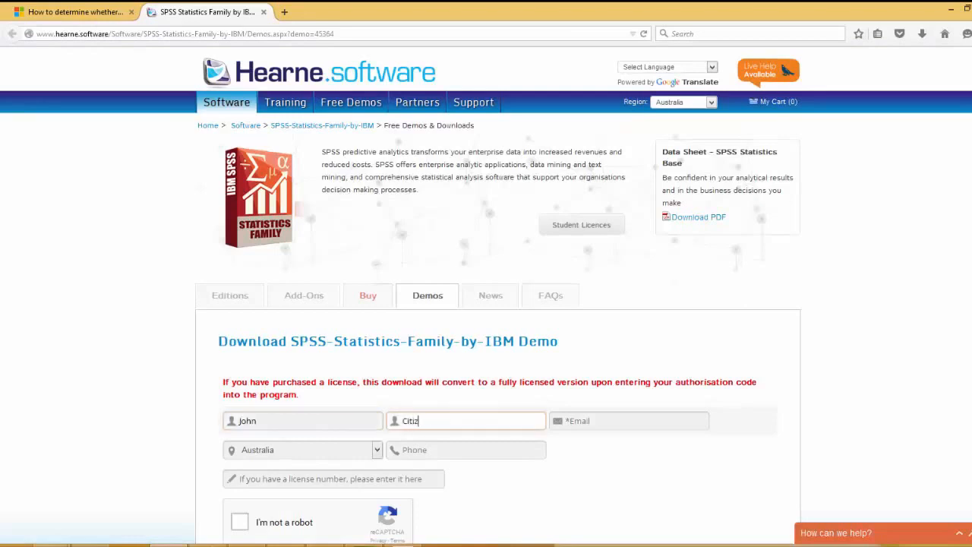
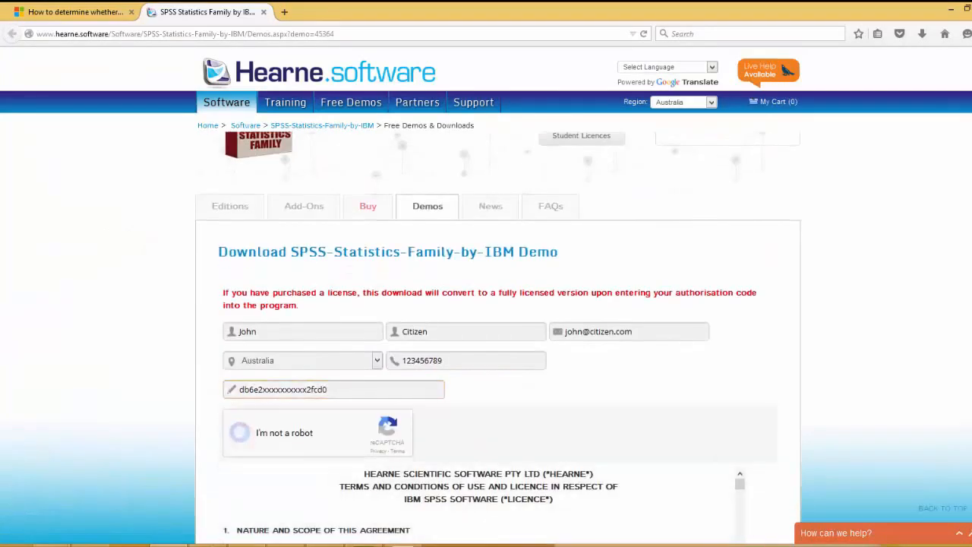
{"action": "left_click", "coordinate": [241, 432]}
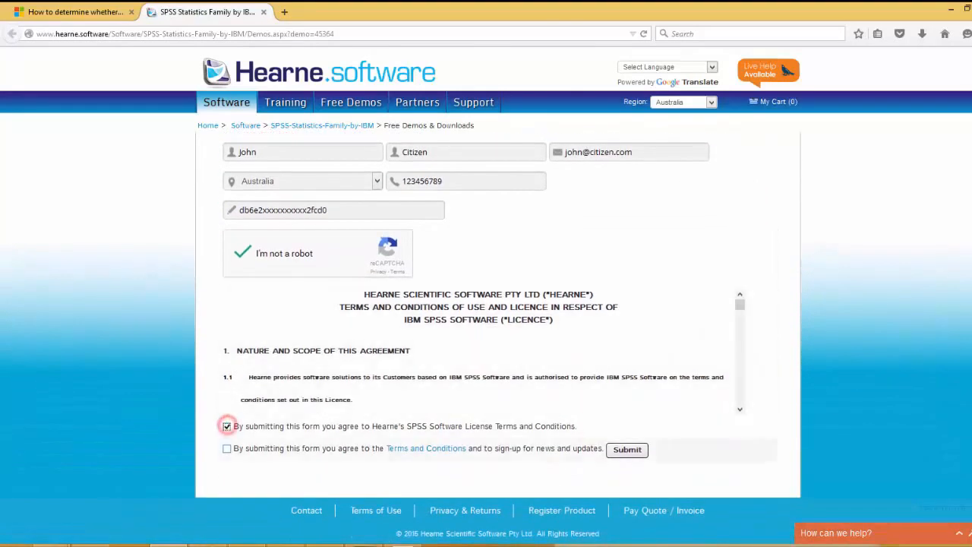
{"action": "left_click", "coordinate": [227, 448]}
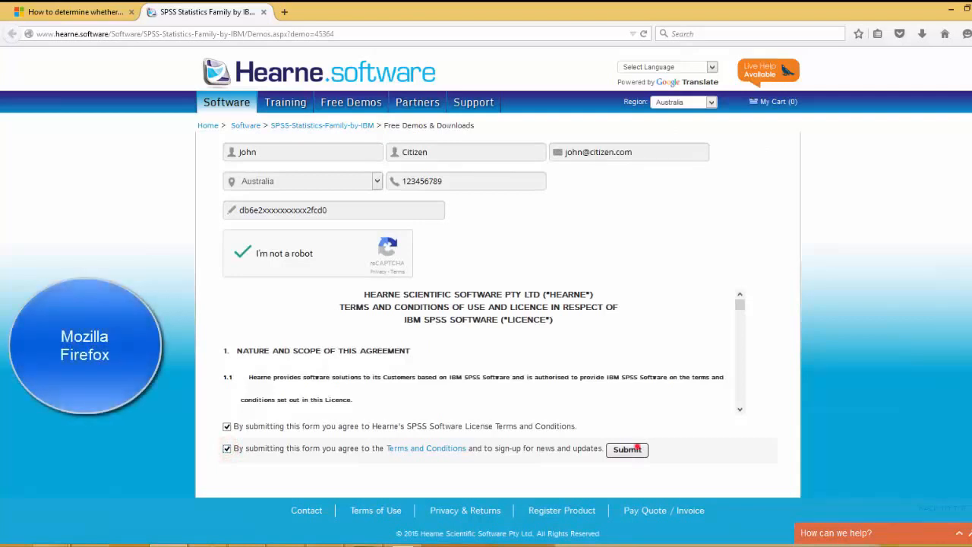
Step: Submit the form, save SPSS_Statistics_23_win64.zip to disk, and show Firefox's download progress
{"action": "left_click", "coordinate": [627, 448]}
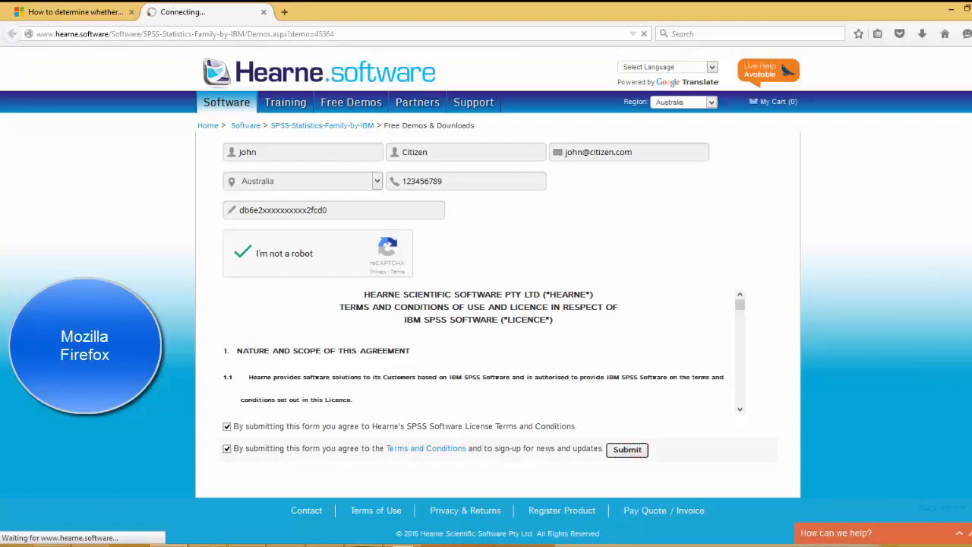
{"action": "left_click", "coordinate": [627, 449]}
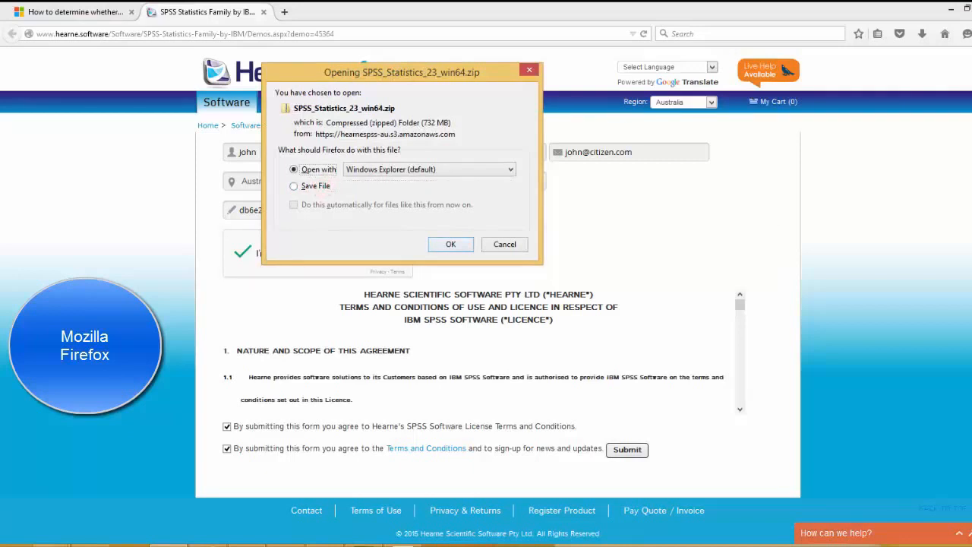
{"action": "left_click", "coordinate": [294, 186]}
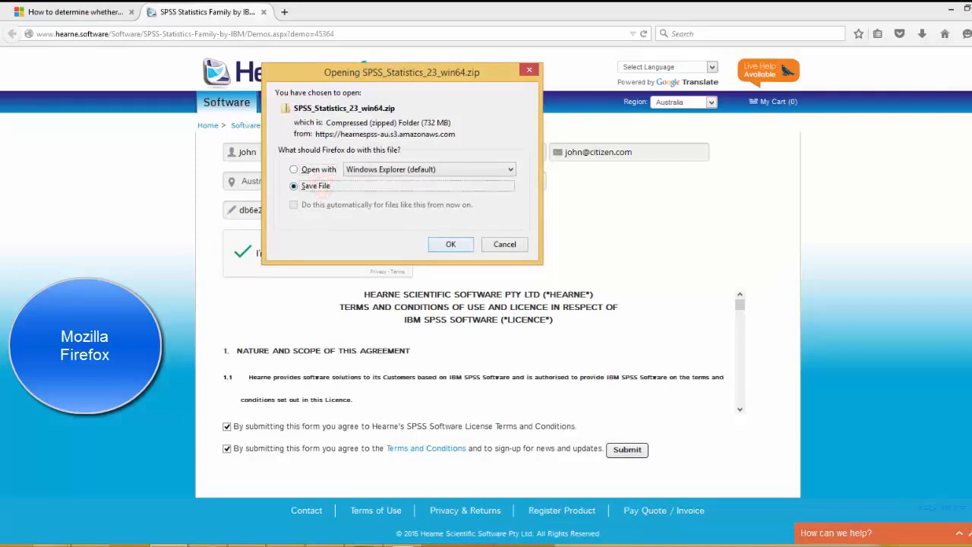
{"action": "left_click", "coordinate": [450, 243]}
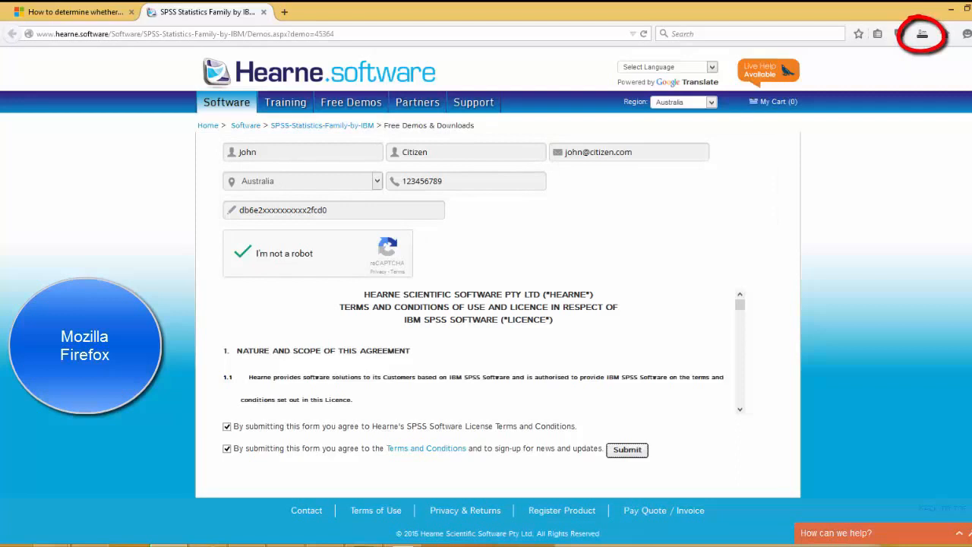
{"action": "left_click", "coordinate": [921, 34]}
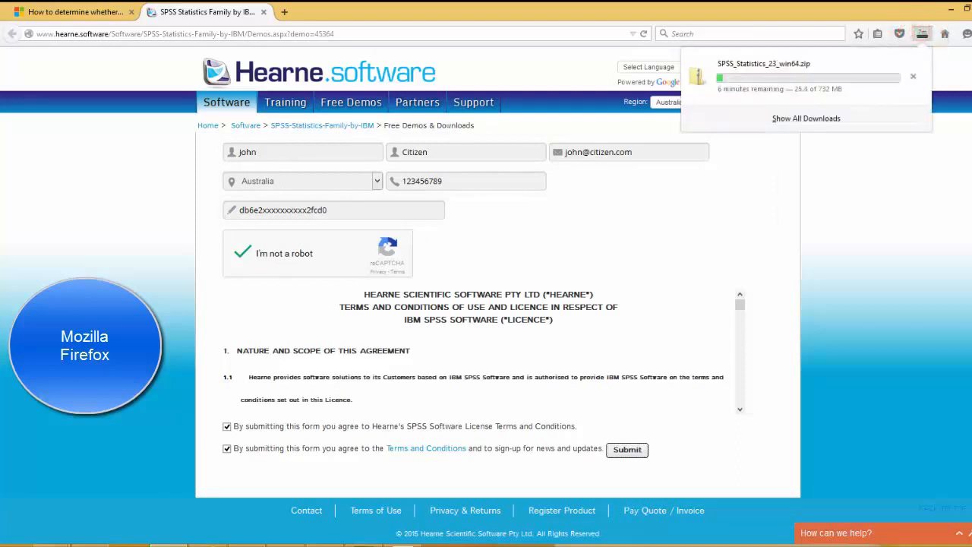
{"action": "mouse_move", "coordinate": [921, 33]}
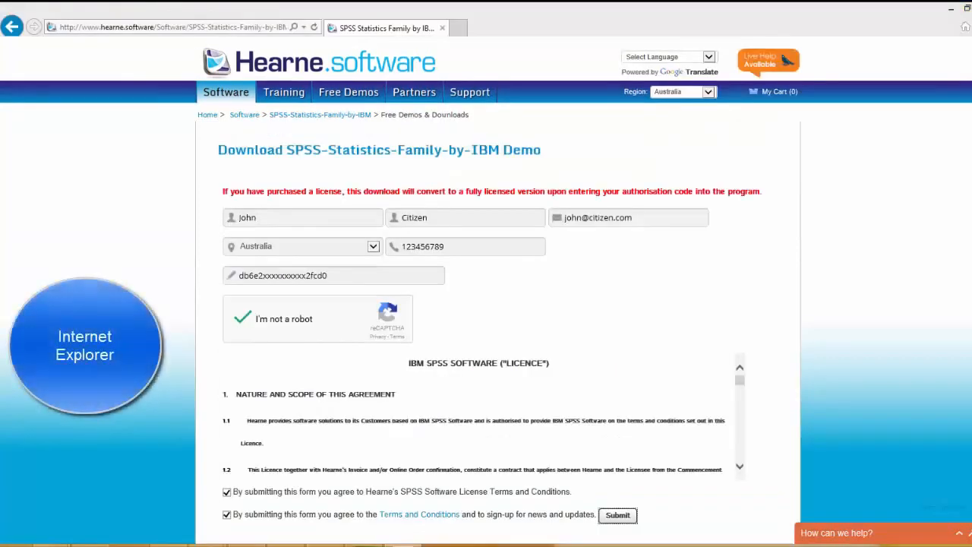
Step: Submit the form in Internet Explorer, save the SPSS zip, and view the downloads list
{"action": "left_click", "coordinate": [617, 514]}
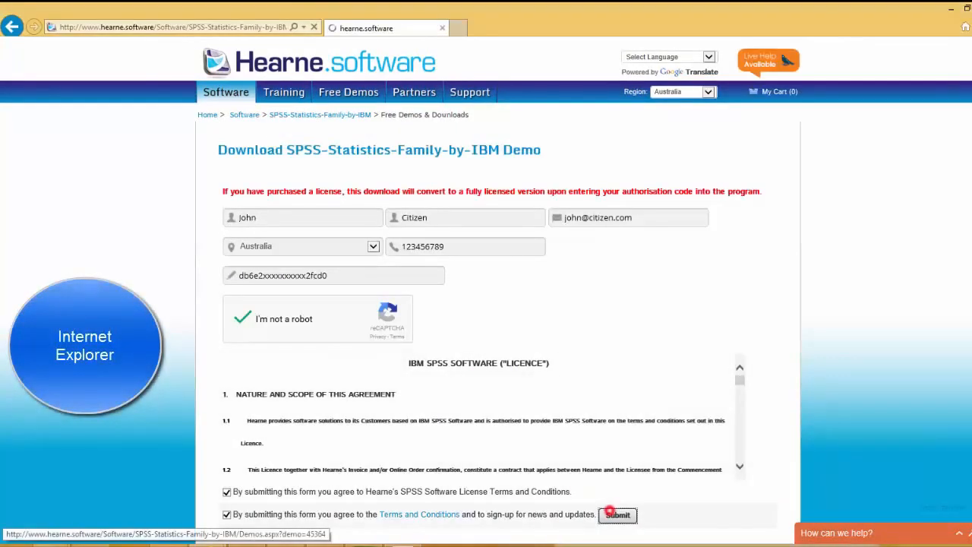
{"action": "left_click", "coordinate": [618, 515]}
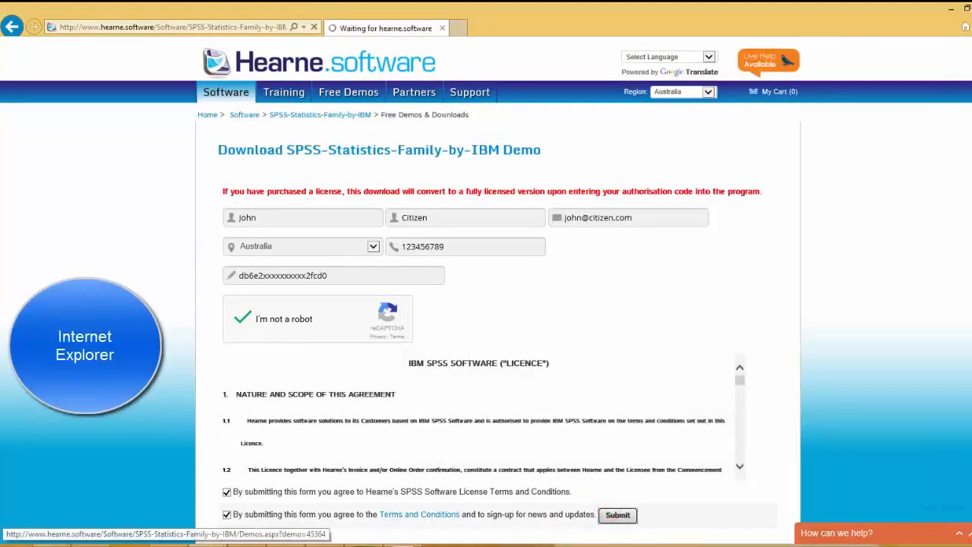
{"action": "left_click", "coordinate": [618, 515]}
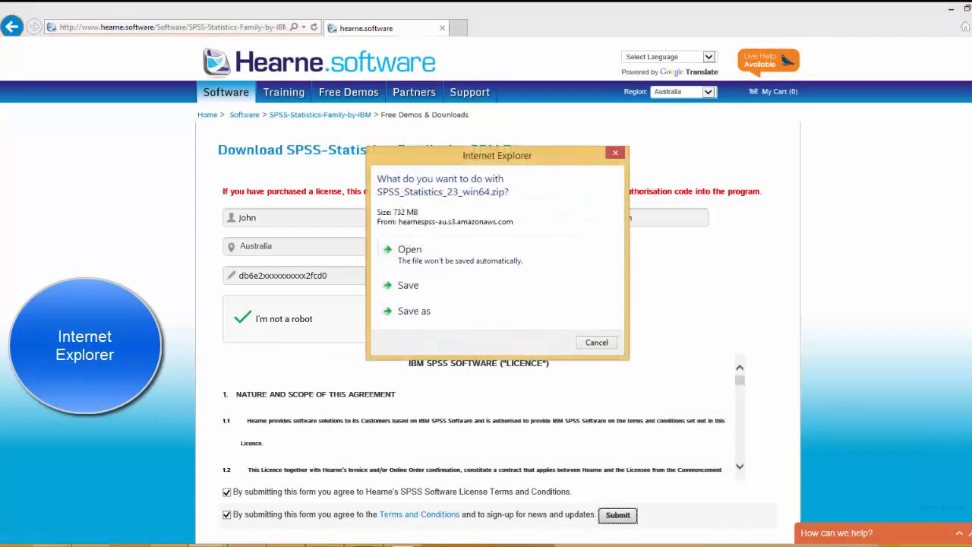
{"action": "mouse_move", "coordinate": [407, 285]}
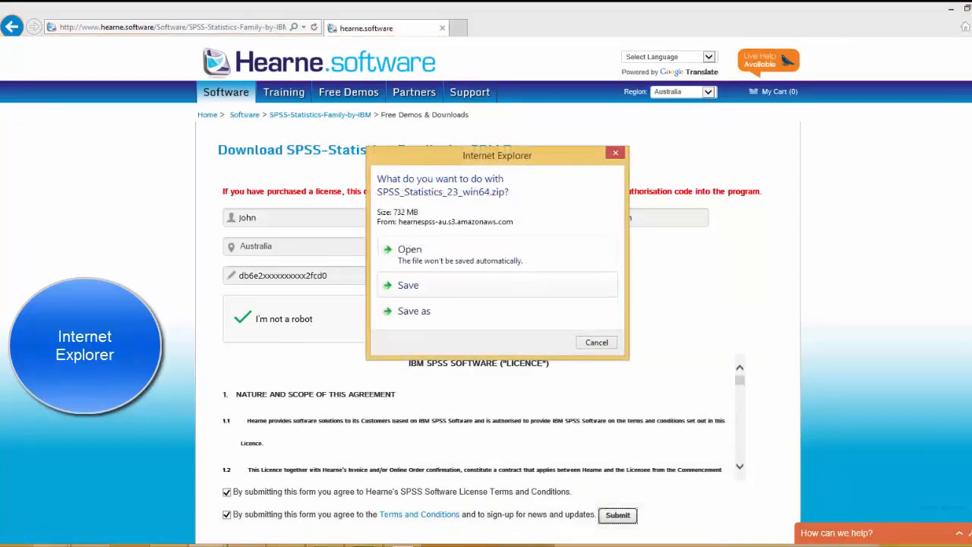
{"action": "left_click", "coordinate": [408, 285]}
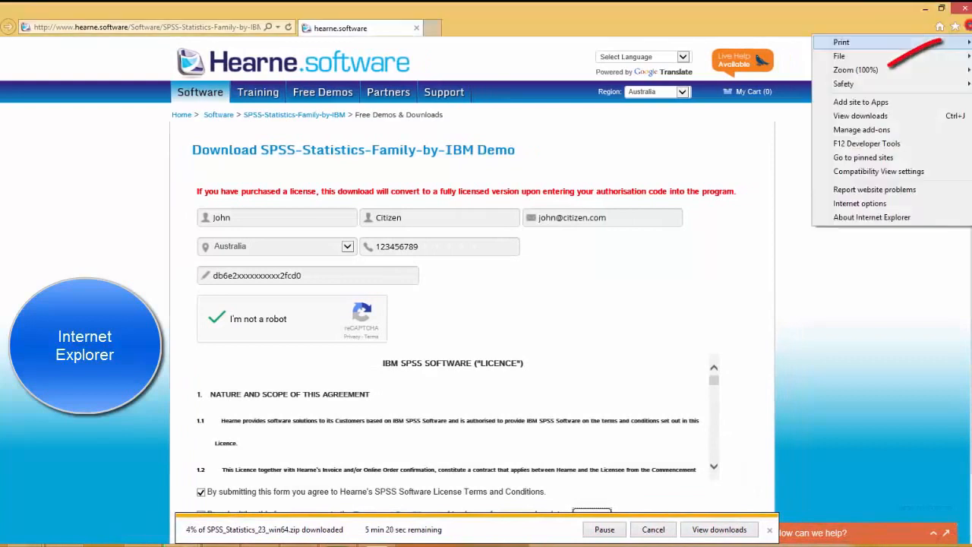
{"action": "left_click", "coordinate": [860, 116]}
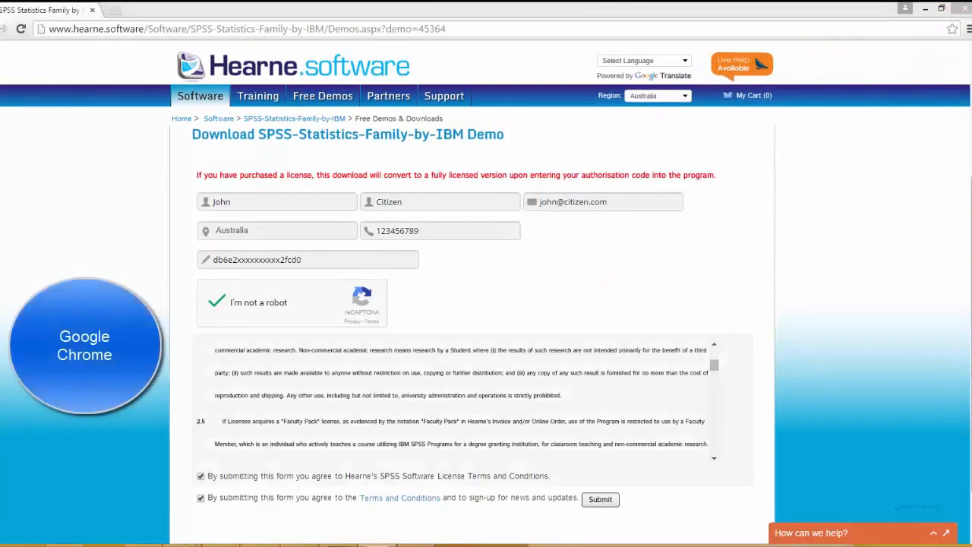
Step: Submit the form in Chrome and open its Downloads page to track the SPSS zip
{"action": "left_click", "coordinate": [600, 499]}
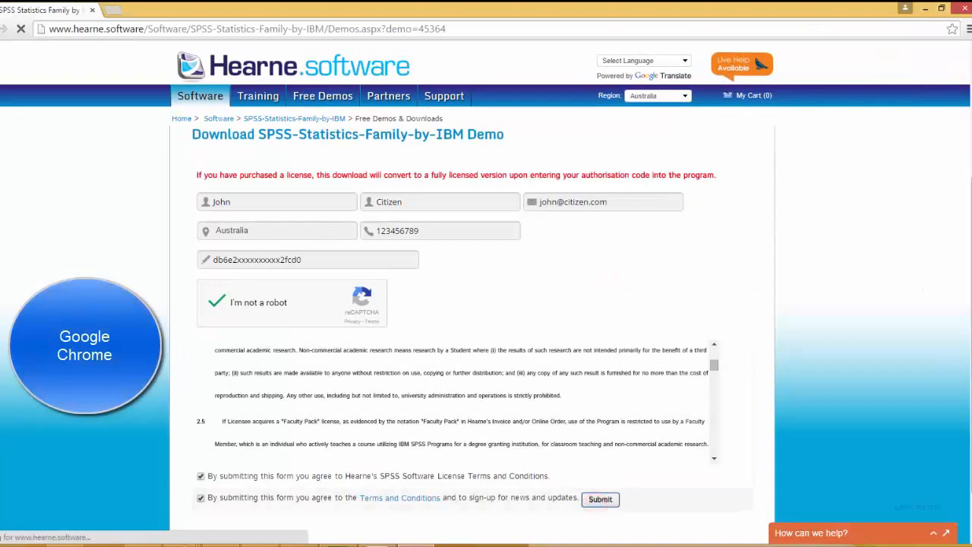
{"action": "left_click", "coordinate": [600, 499]}
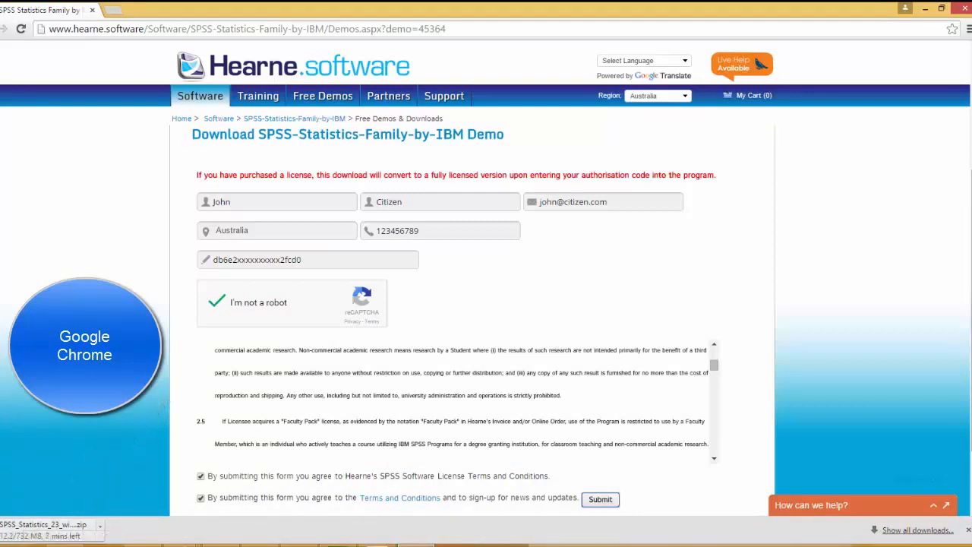
{"action": "left_click", "coordinate": [967, 29]}
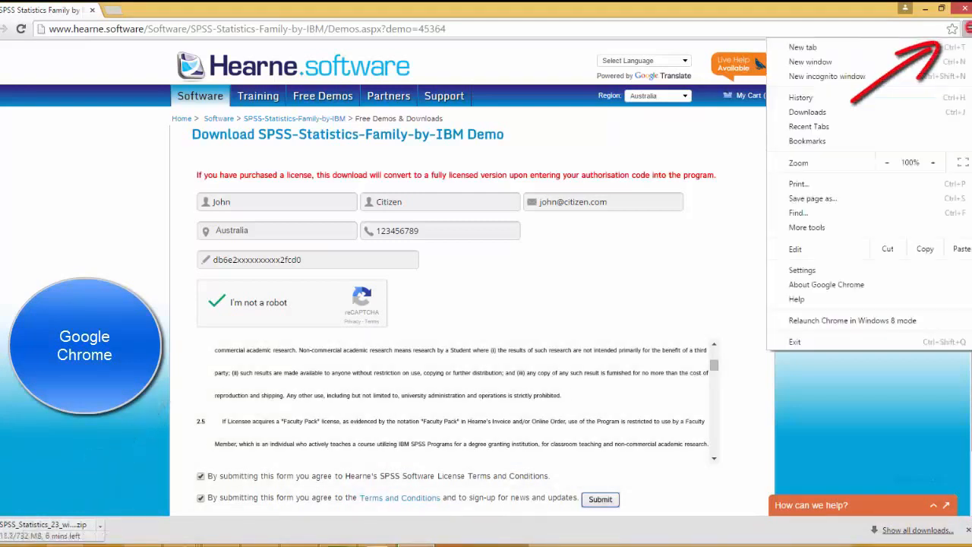
{"action": "mouse_move", "coordinate": [807, 112]}
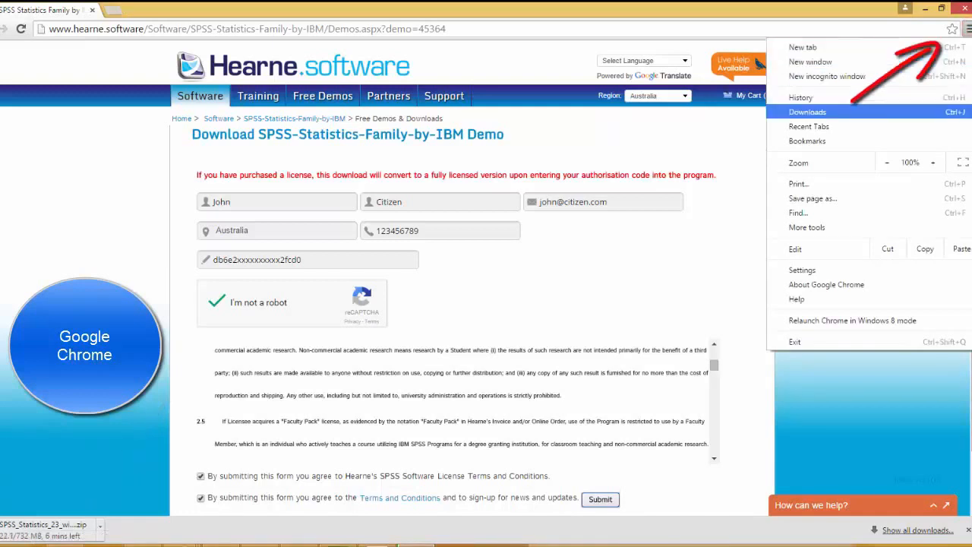
{"action": "left_click", "coordinate": [807, 112]}
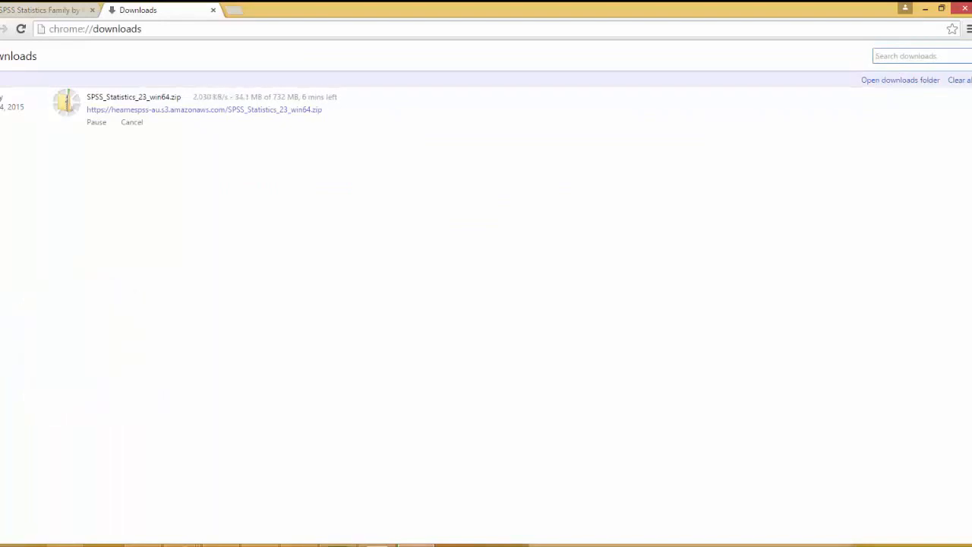
{"action": "left_click", "coordinate": [41, 10]}
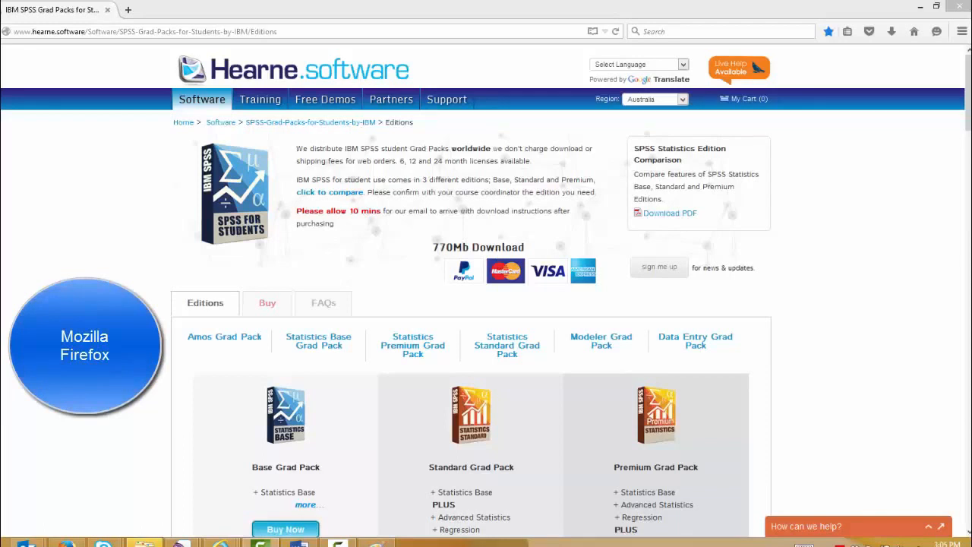
{"action": "mouse_move", "coordinate": [891, 31]}
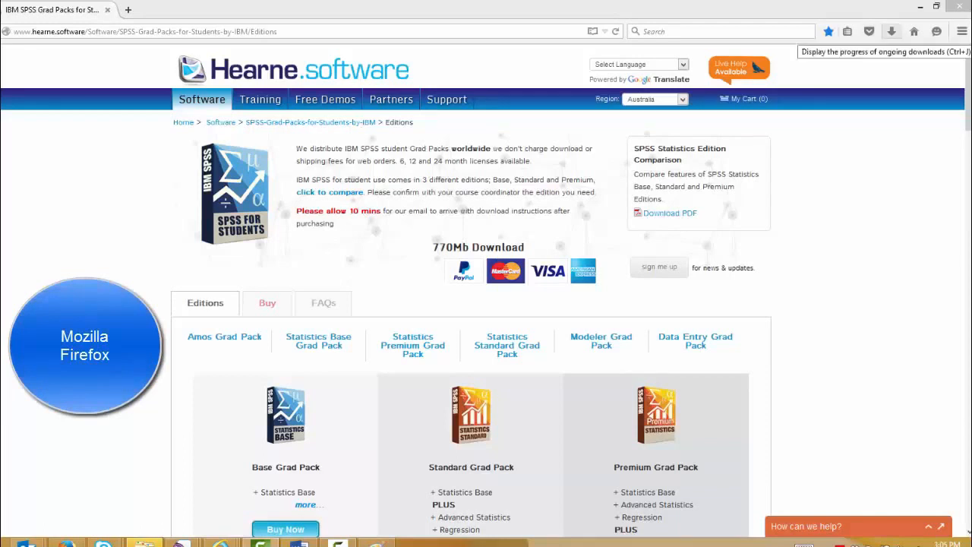
Step: Check Firefox's download progress, then open Chrome's downloads history and the downloads folder
{"action": "left_click", "coordinate": [891, 31]}
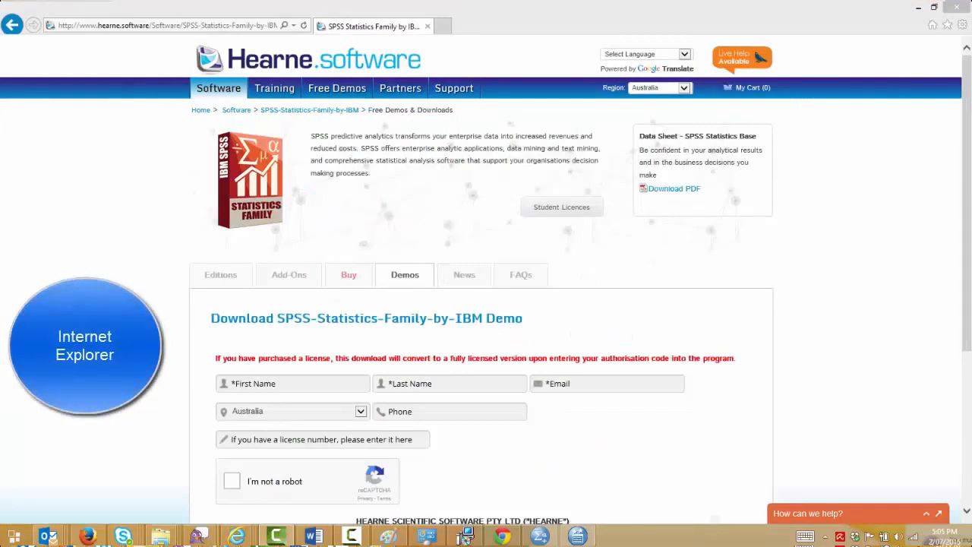
{"action": "mouse_move", "coordinate": [939, 53]}
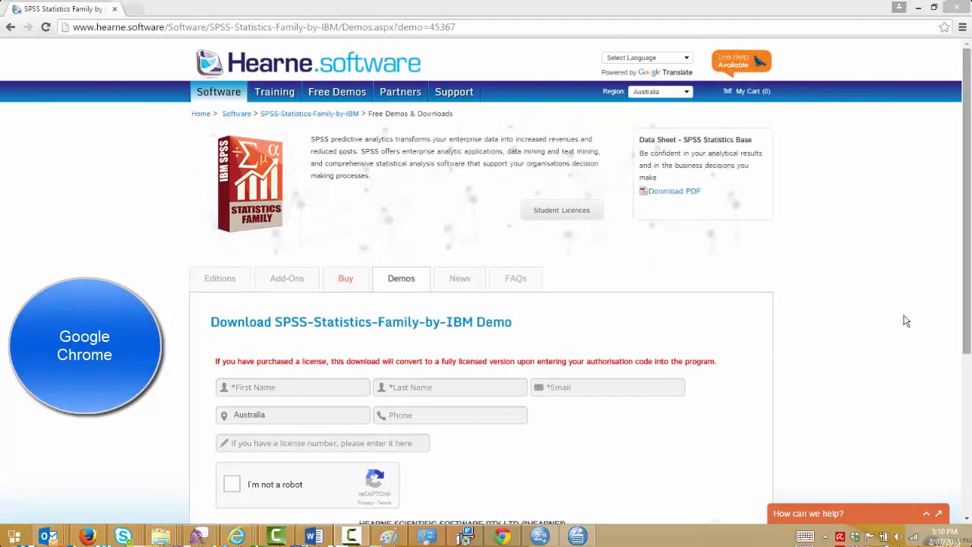
{"action": "left_click", "coordinate": [962, 26]}
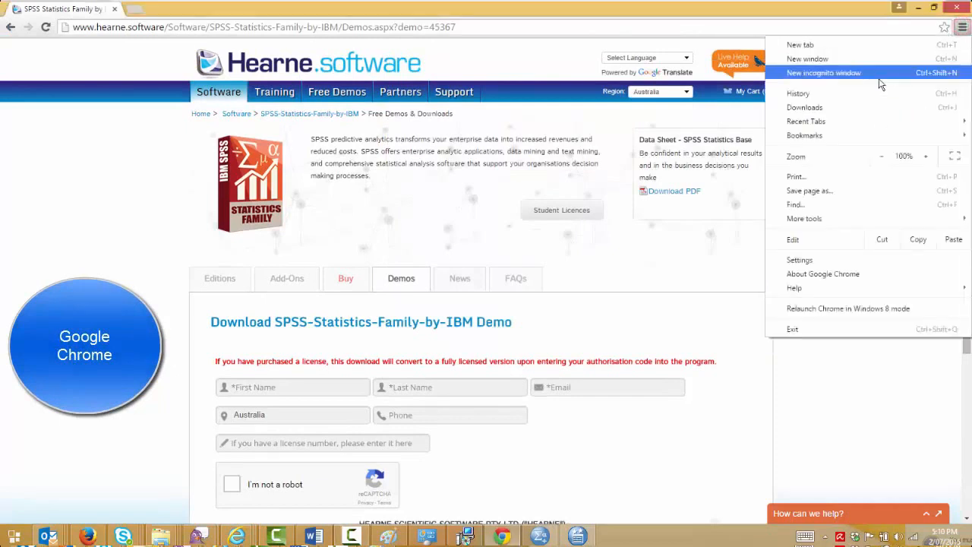
{"action": "left_click", "coordinate": [805, 107]}
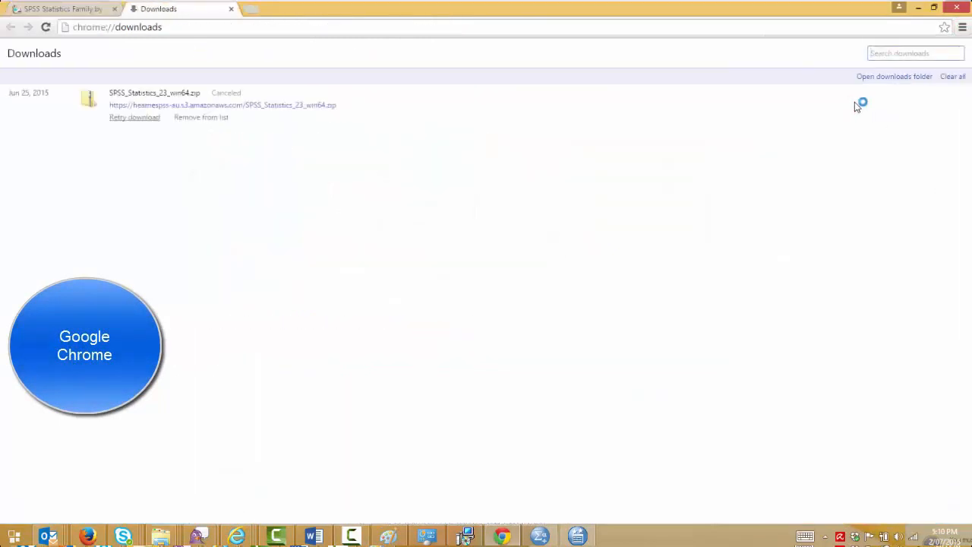
{"action": "left_click", "coordinate": [893, 76]}
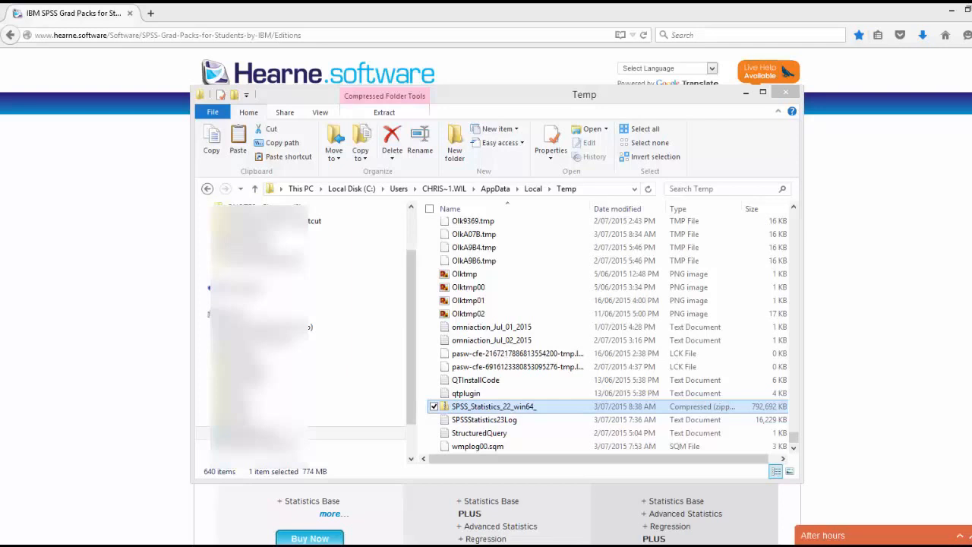
Step: Extract the SPSS zip into the suggested folder and select the unpacked installer application
{"action": "right_click", "coordinate": [493, 407]}
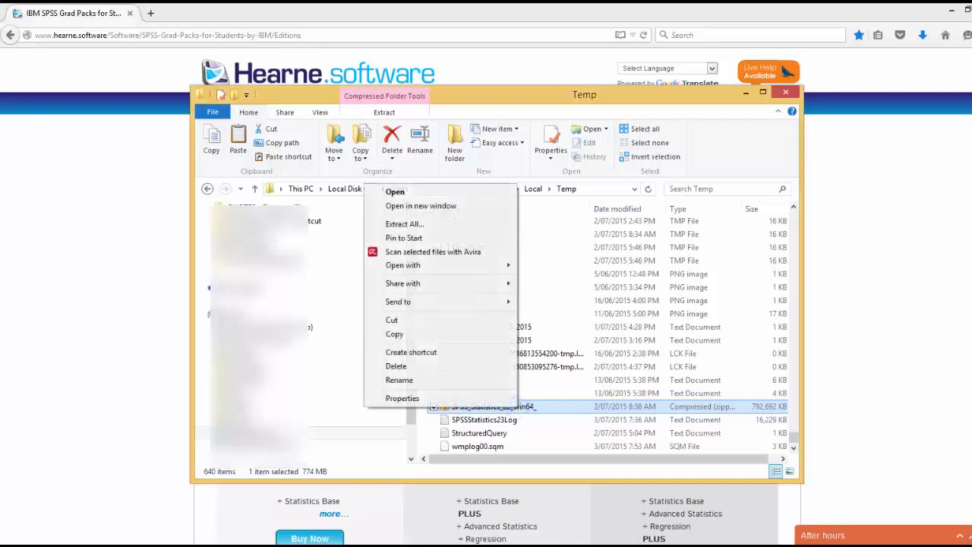
{"action": "mouse_move", "coordinate": [405, 223]}
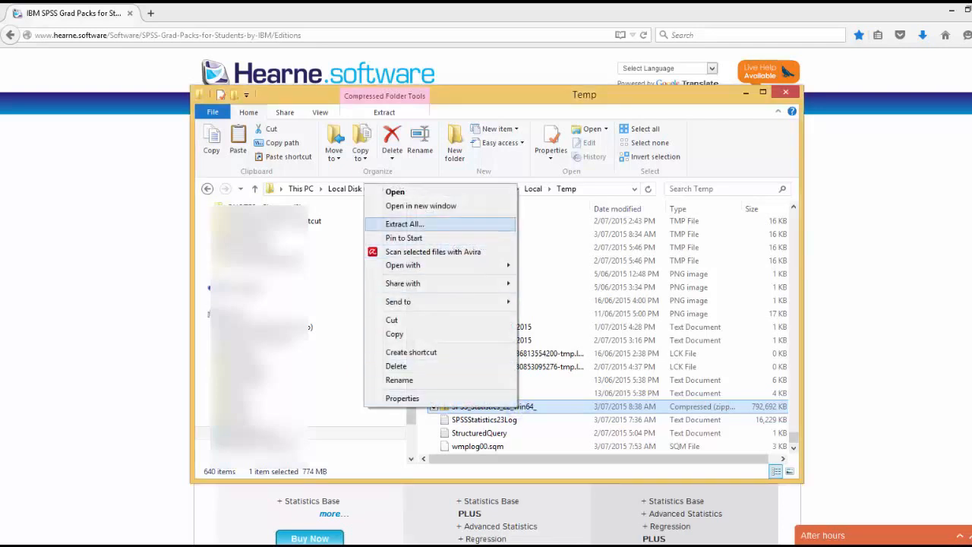
{"action": "left_click", "coordinate": [404, 223]}
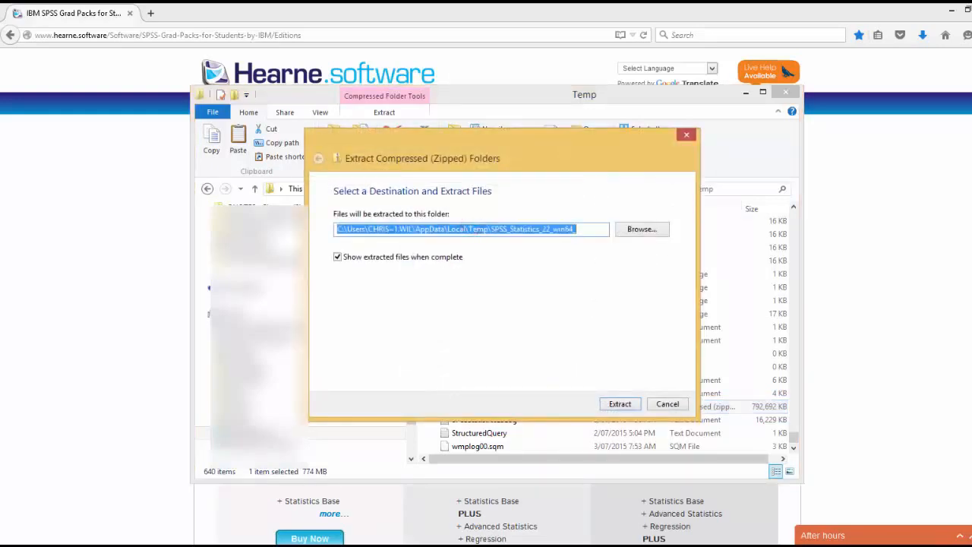
{"action": "left_click", "coordinate": [619, 403]}
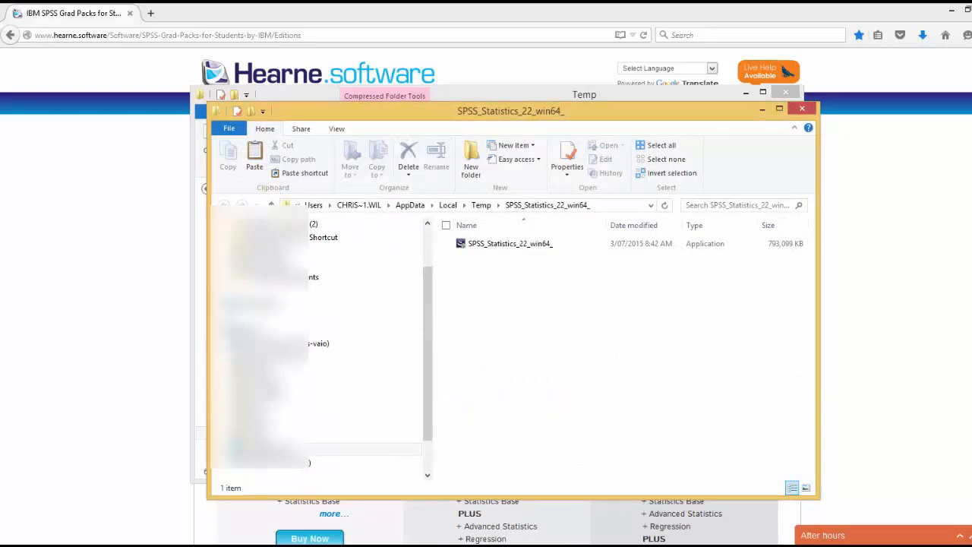
{"action": "left_click", "coordinate": [509, 243]}
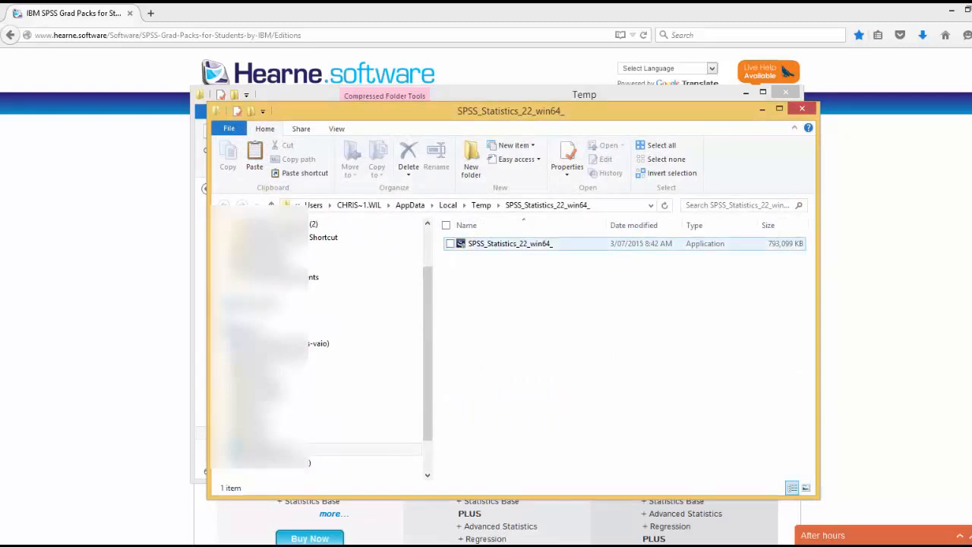
{"action": "right_click", "coordinate": [509, 243]}
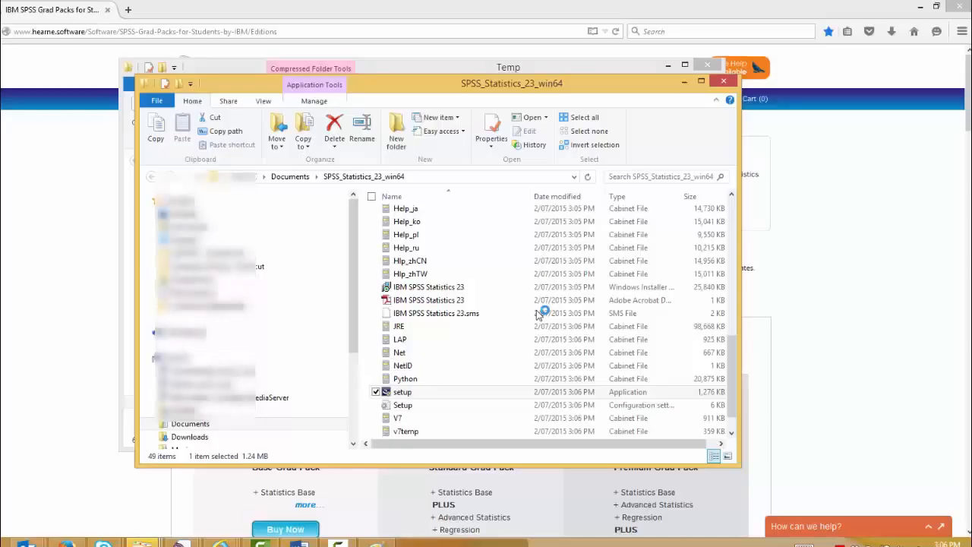
Step: Run setup from SPSS_Statistics_23_win64 and advance past the welcome pages
{"action": "double_click", "coordinate": [402, 391]}
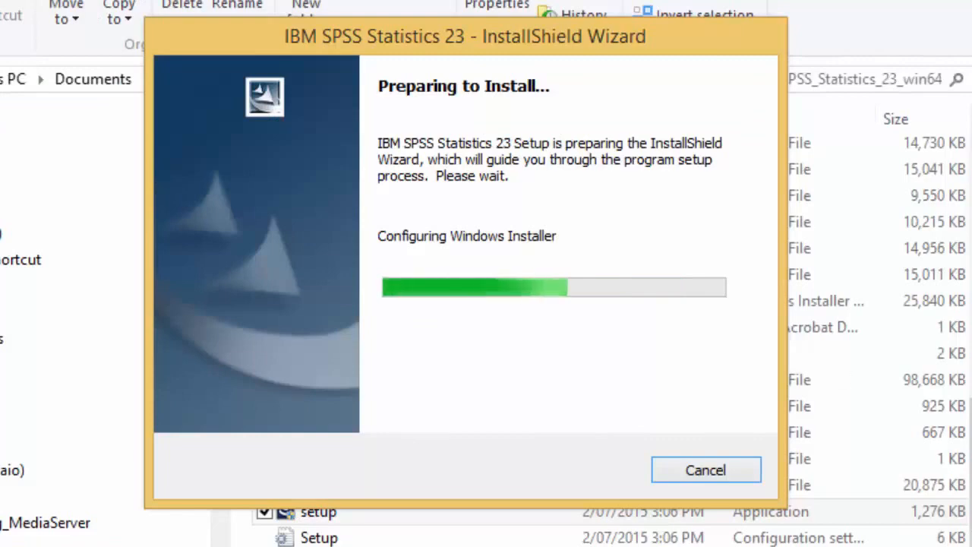
{"action": "left_click", "coordinate": [705, 469]}
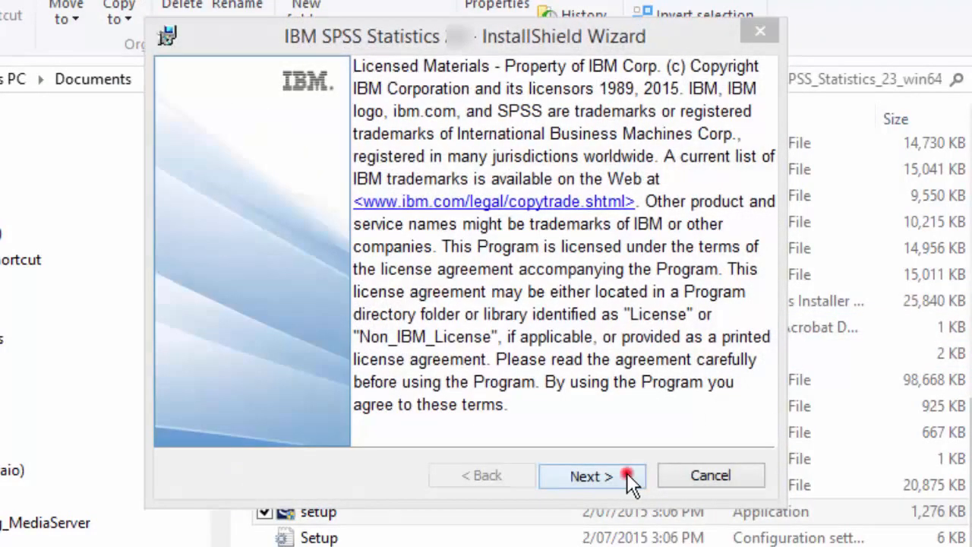
{"action": "left_click", "coordinate": [592, 475]}
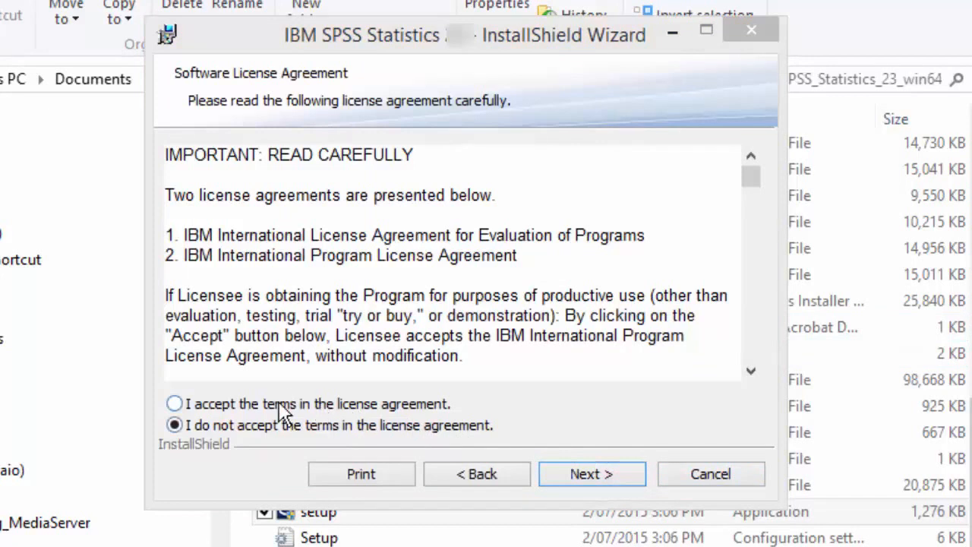
Step: Accept the license terms, skip JAWS support, and accept the Python and program licenses
{"action": "left_click", "coordinate": [174, 403]}
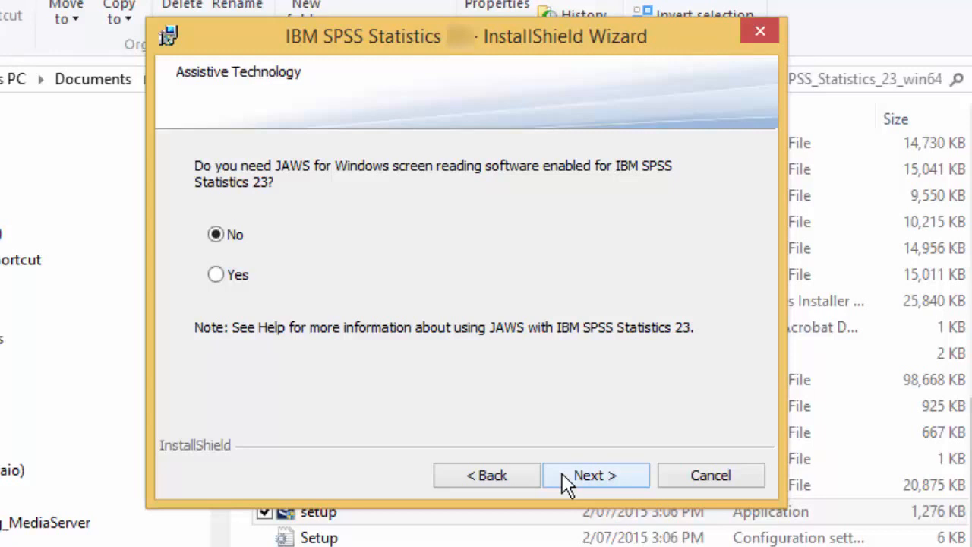
{"action": "left_click", "coordinate": [595, 475]}
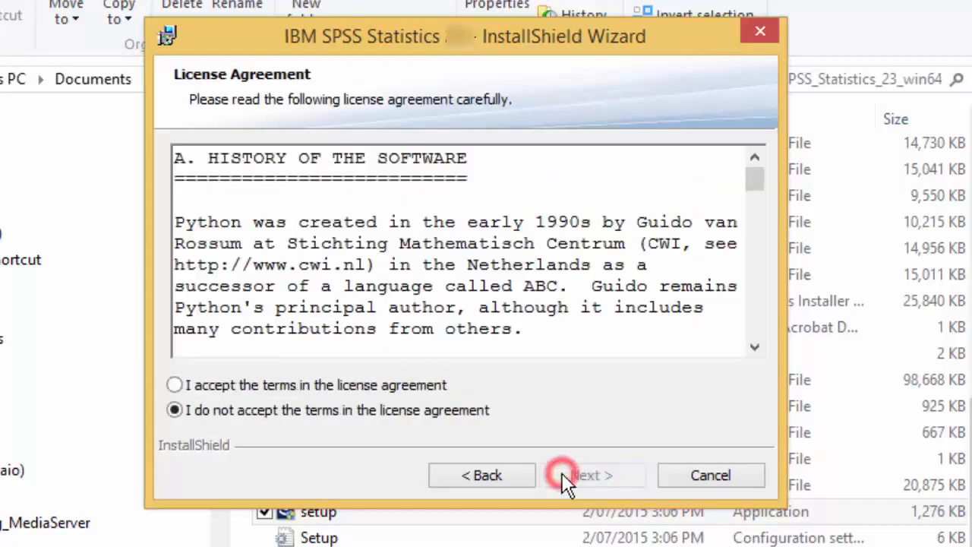
{"action": "mouse_move", "coordinate": [319, 391]}
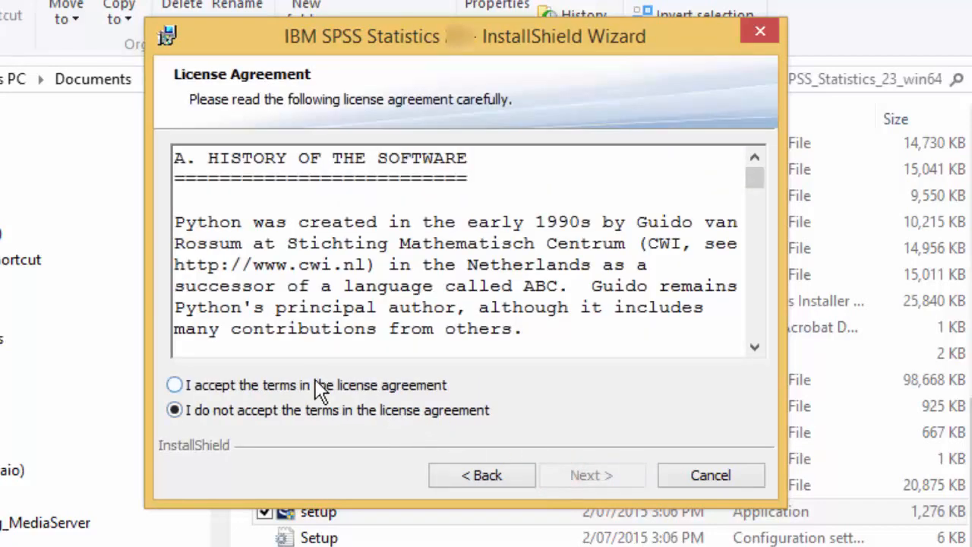
{"action": "left_click", "coordinate": [591, 474]}
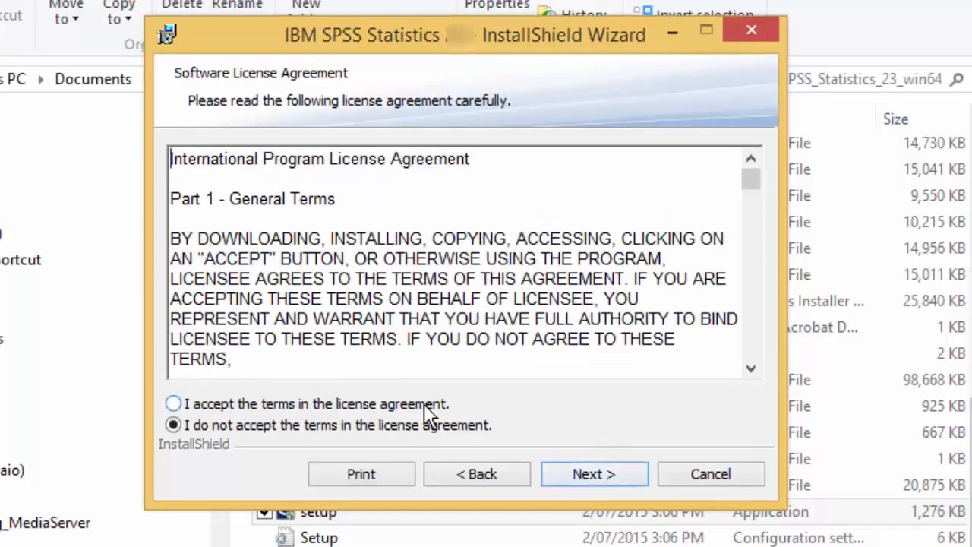
{"action": "left_click", "coordinate": [173, 403]}
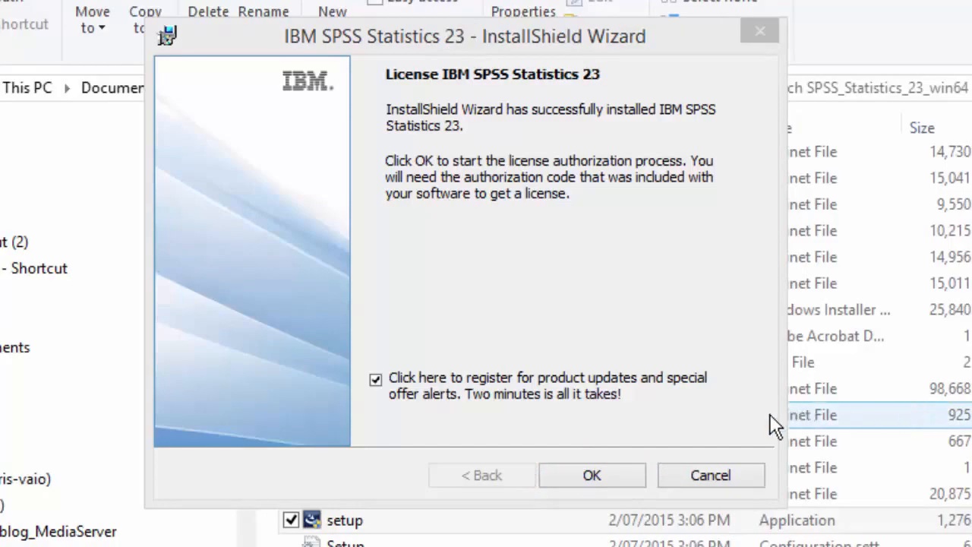
{"action": "left_click", "coordinate": [591, 475]}
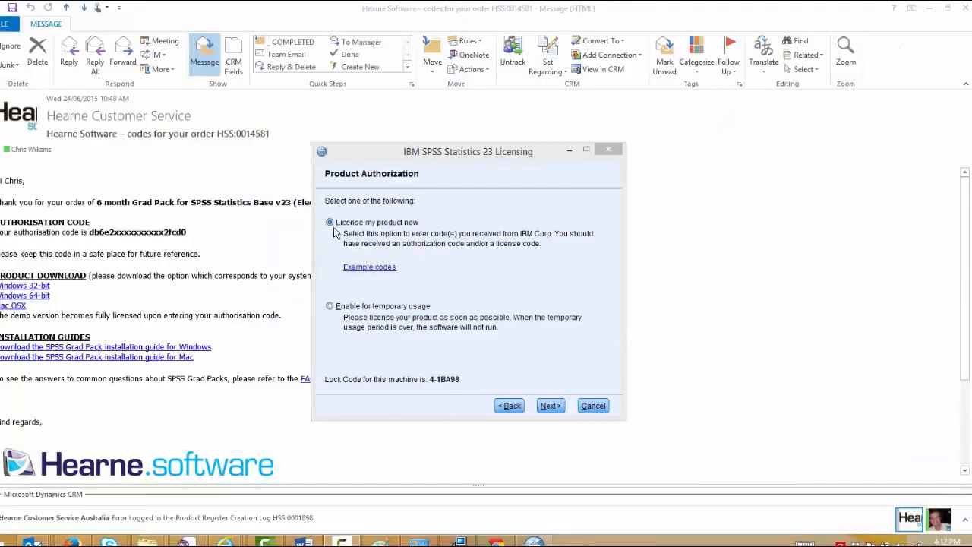
{"action": "left_click", "coordinate": [549, 405]}
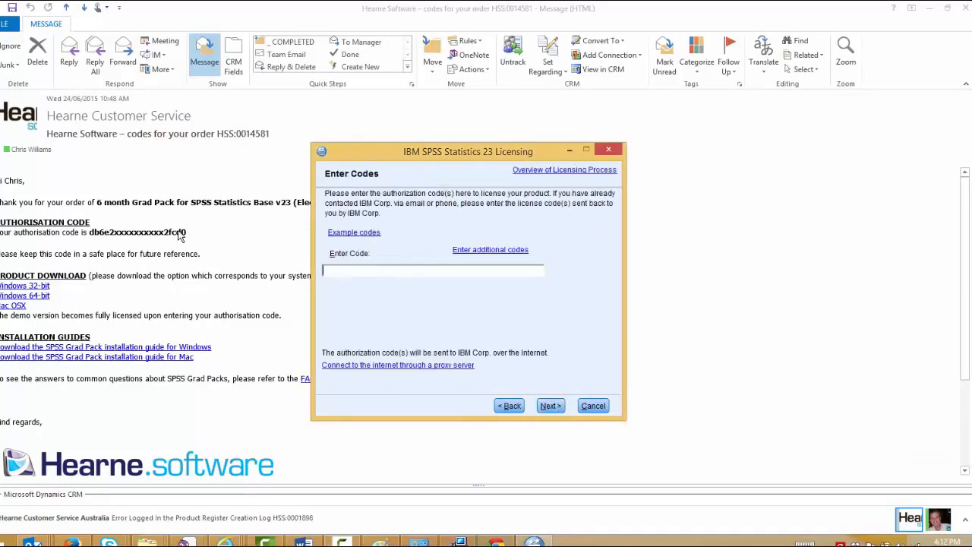
{"action": "right_click", "coordinate": [180, 233]}
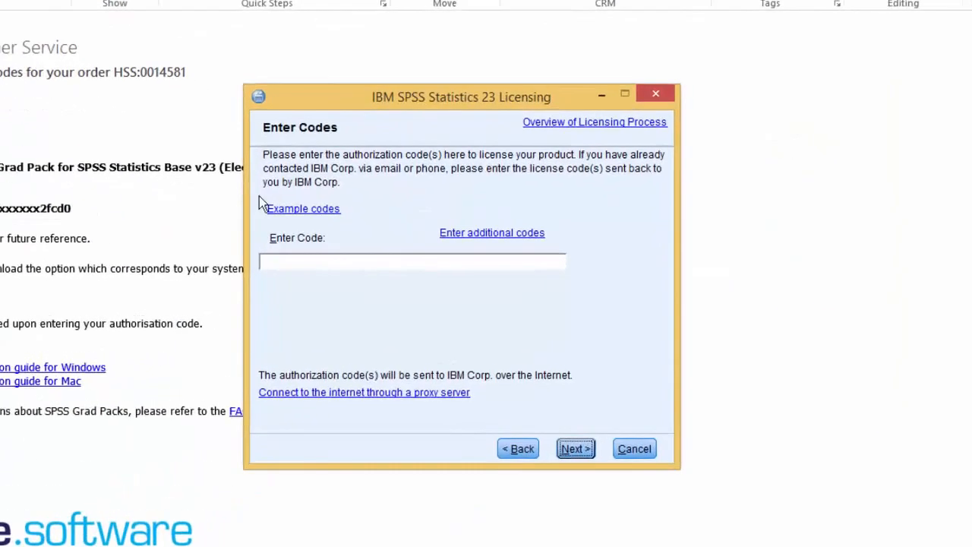
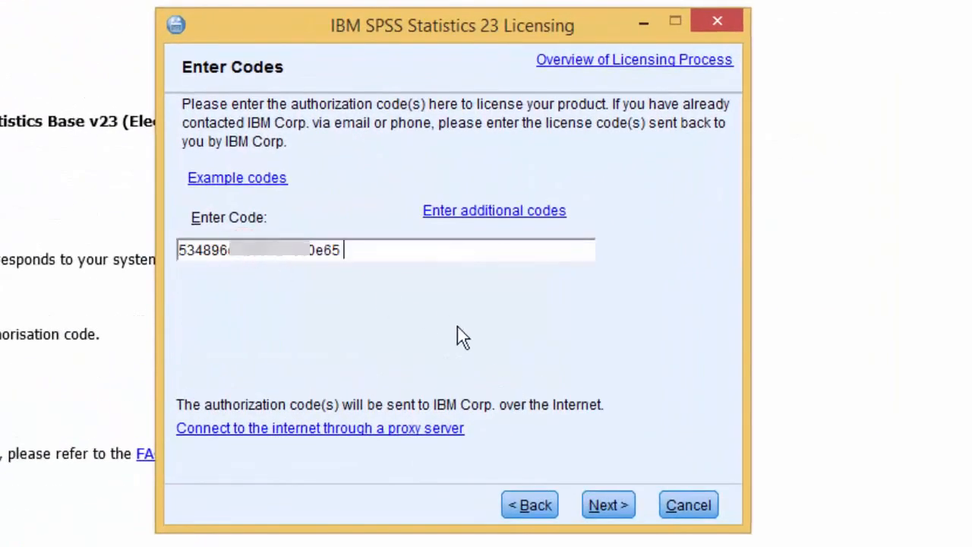
Step: Authorize the code over the internet and finish the licensing wizard
{"action": "left_click", "coordinate": [608, 504]}
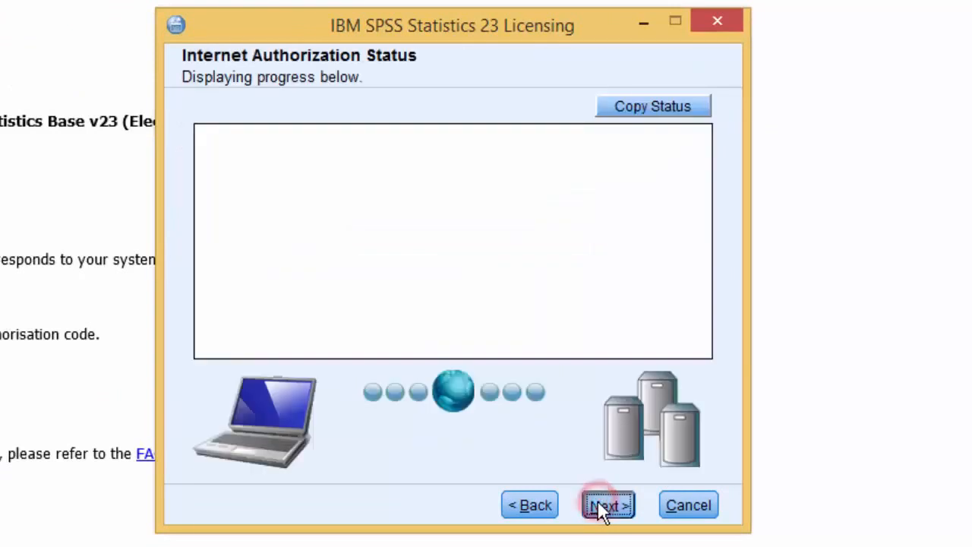
{"action": "left_click", "coordinate": [606, 505]}
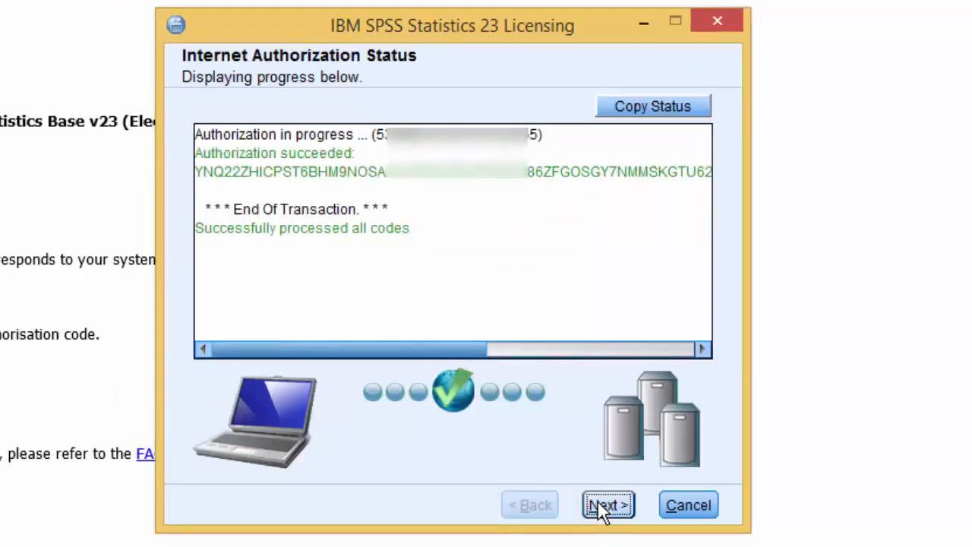
{"action": "left_click", "coordinate": [607, 504]}
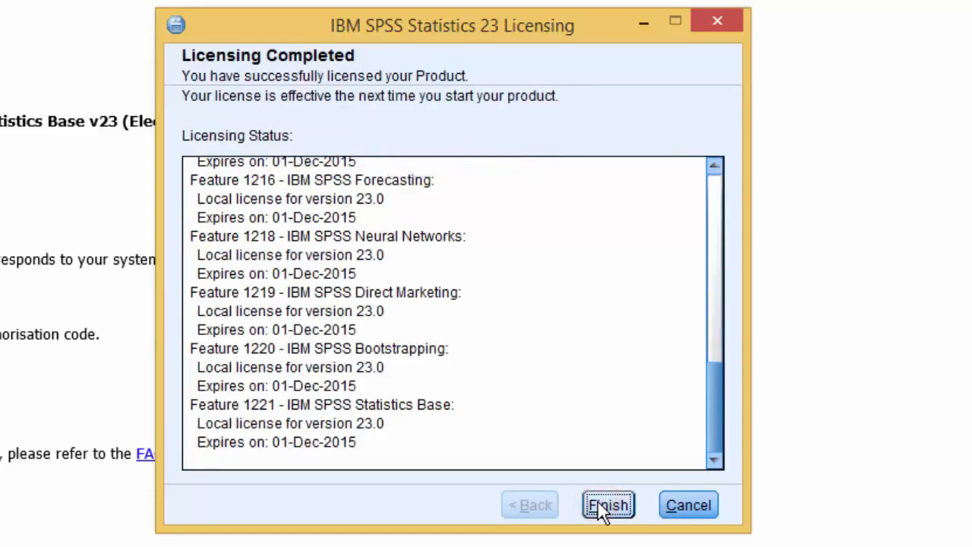
{"action": "left_click", "coordinate": [608, 505]}
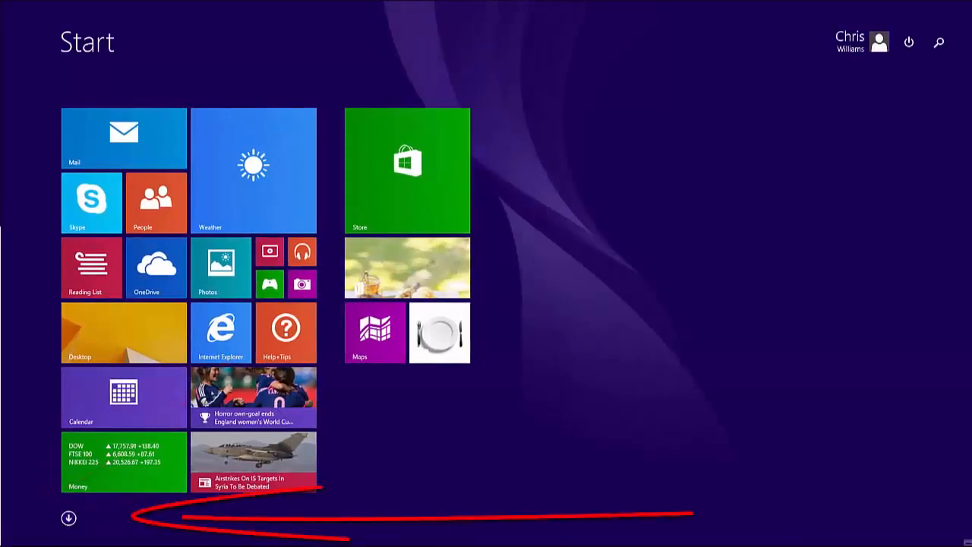
Step: Locate the License Authorization Wizard and IBM SPSS Statistics 23 shortcuts in the Windows 8 apps list
{"action": "left_click", "coordinate": [68, 518]}
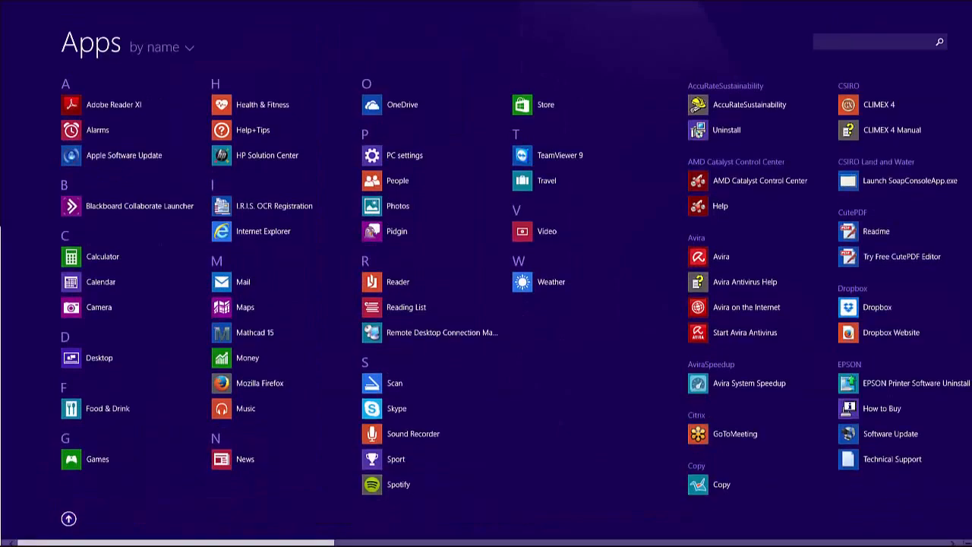
{"action": "scroll", "scroll_direction": "right", "scroll_amount": 3}
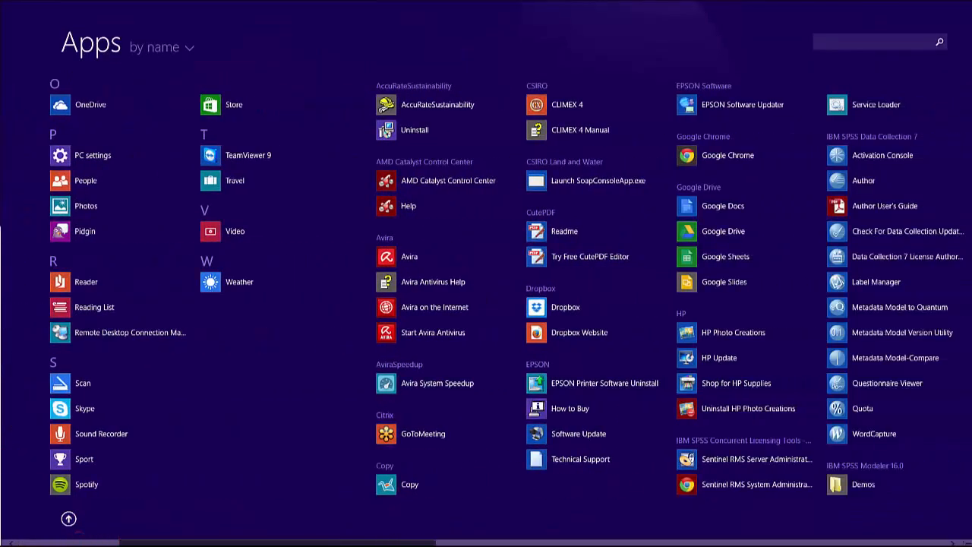
{"action": "scroll", "scroll_direction": "right", "scroll_amount": 3}
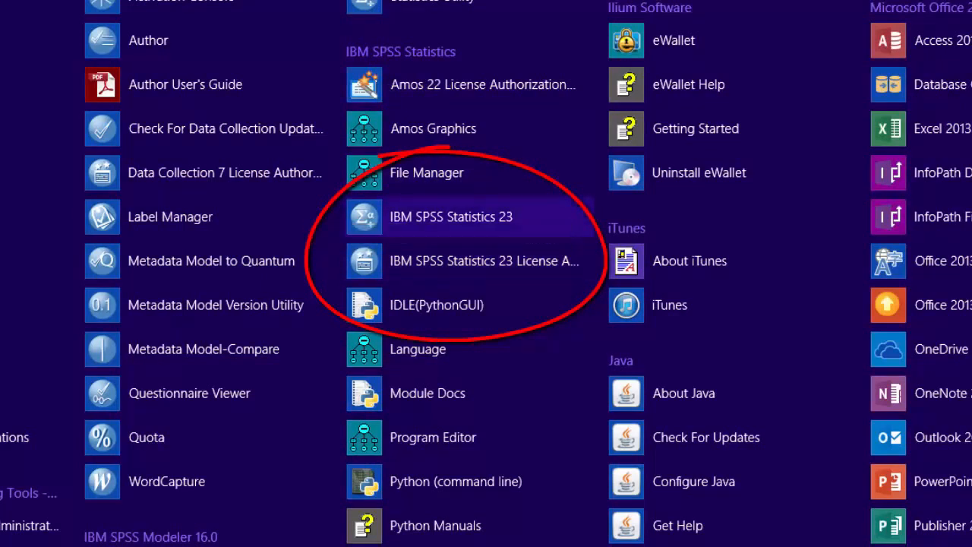
{"action": "mouse_move", "coordinate": [483, 261]}
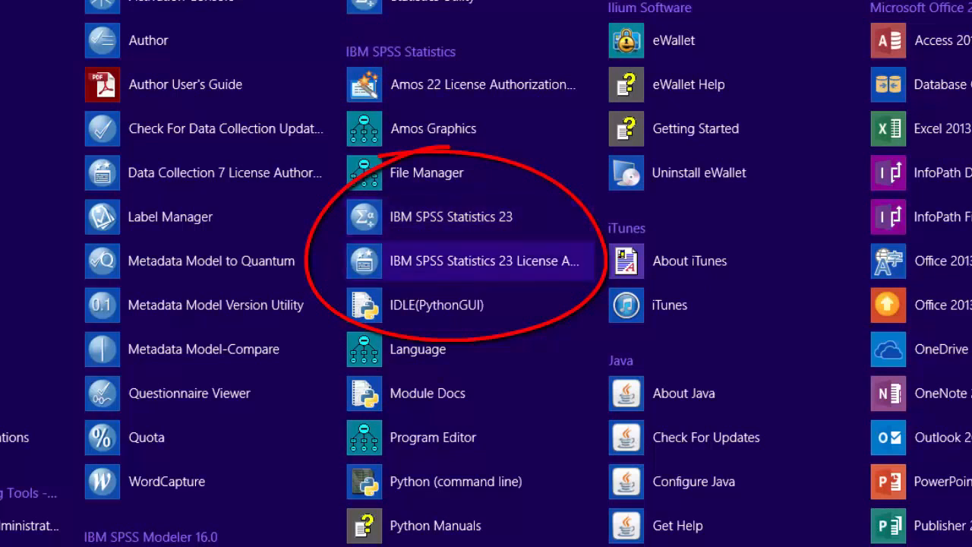
{"action": "mouse_move", "coordinate": [484, 261]}
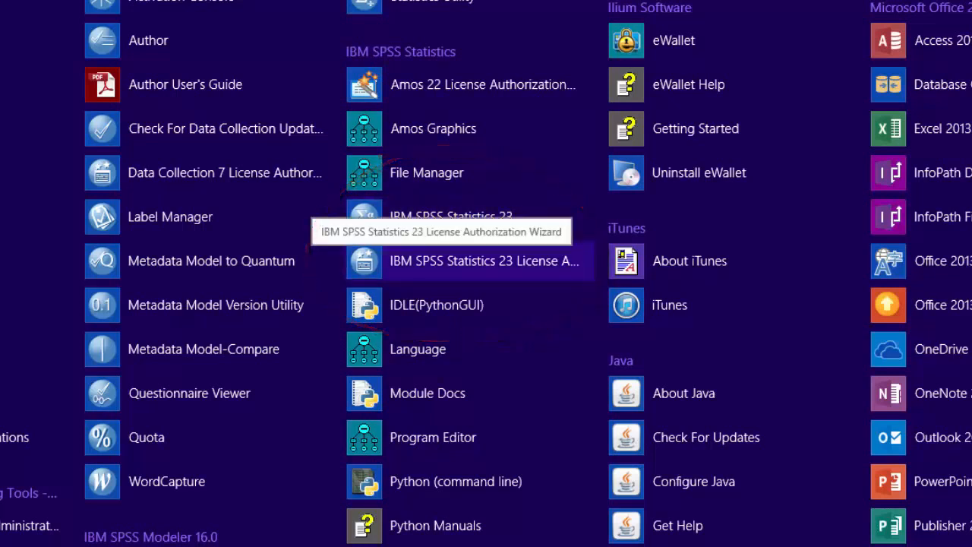
{"action": "right_click", "coordinate": [483, 260]}
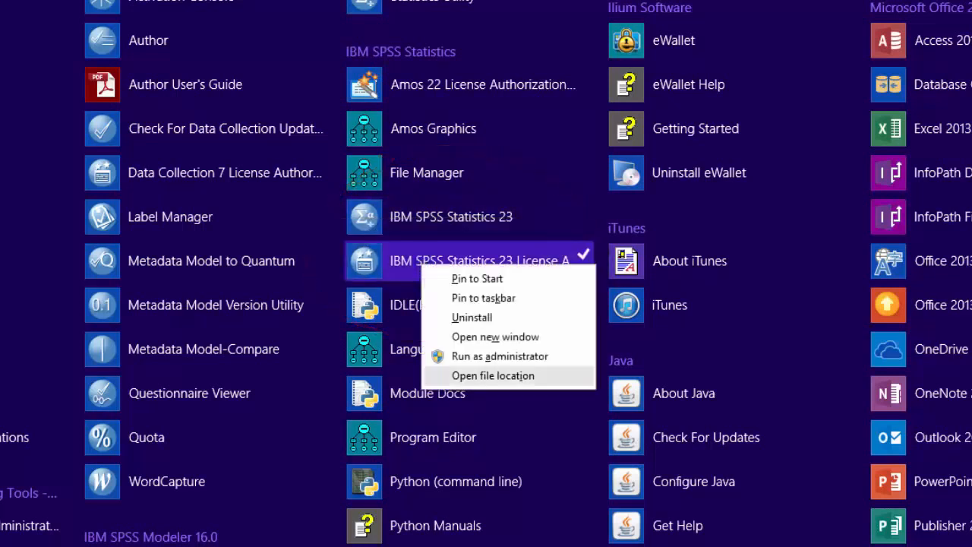
{"action": "mouse_move", "coordinate": [500, 355]}
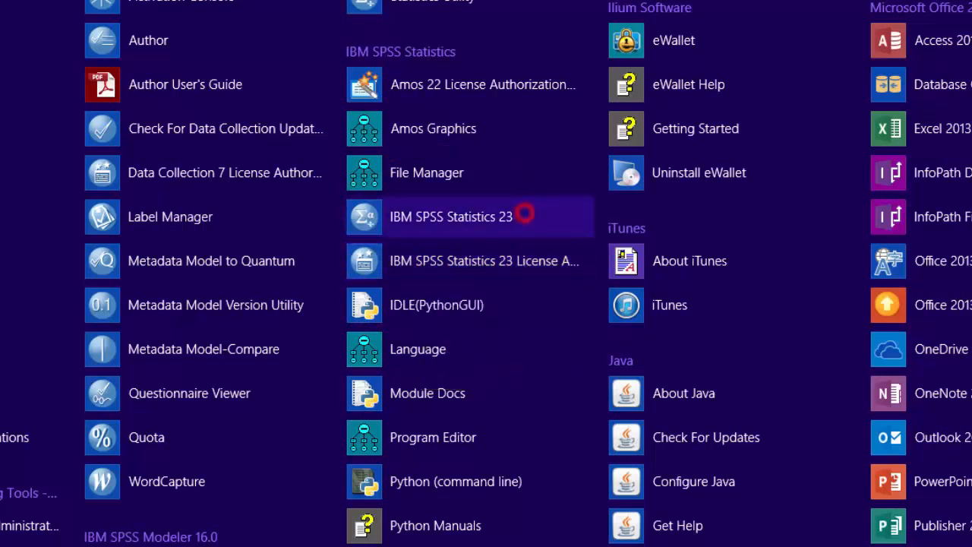
{"action": "left_click", "coordinate": [451, 216]}
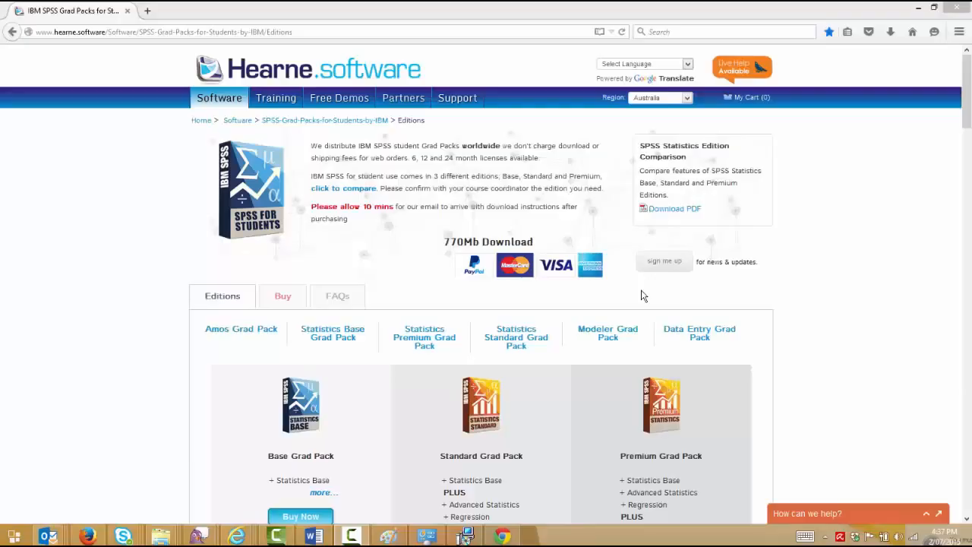
{"action": "mouse_move", "coordinate": [629, 296]}
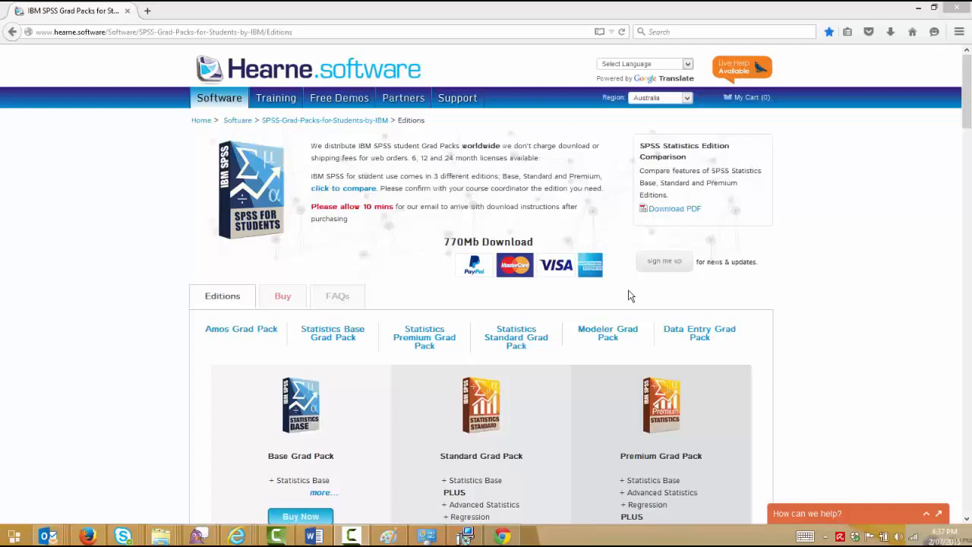
Step: Expand the IBM SPSS Statistics group under All Programs and inspect the License Authorization shortcut
{"action": "left_click", "coordinate": [13, 535]}
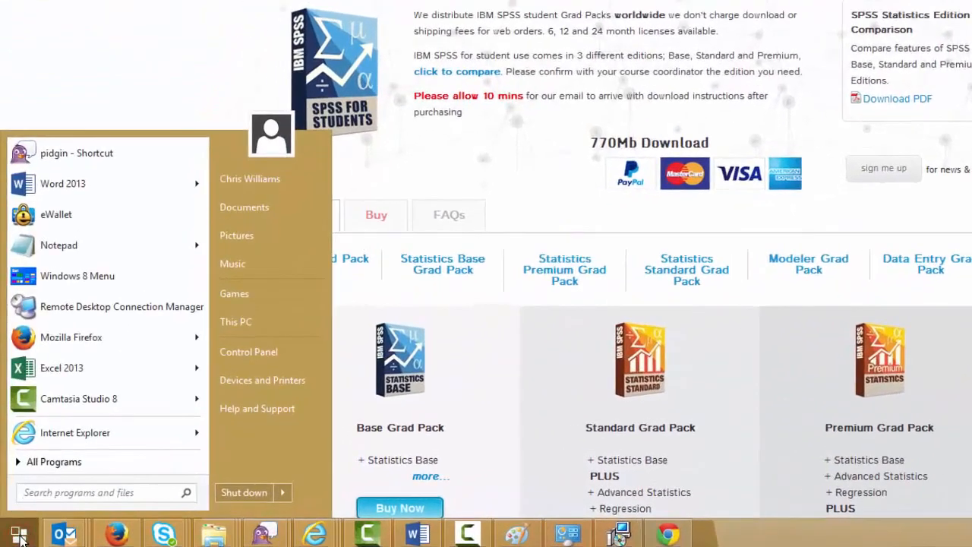
{"action": "left_click", "coordinate": [53, 461]}
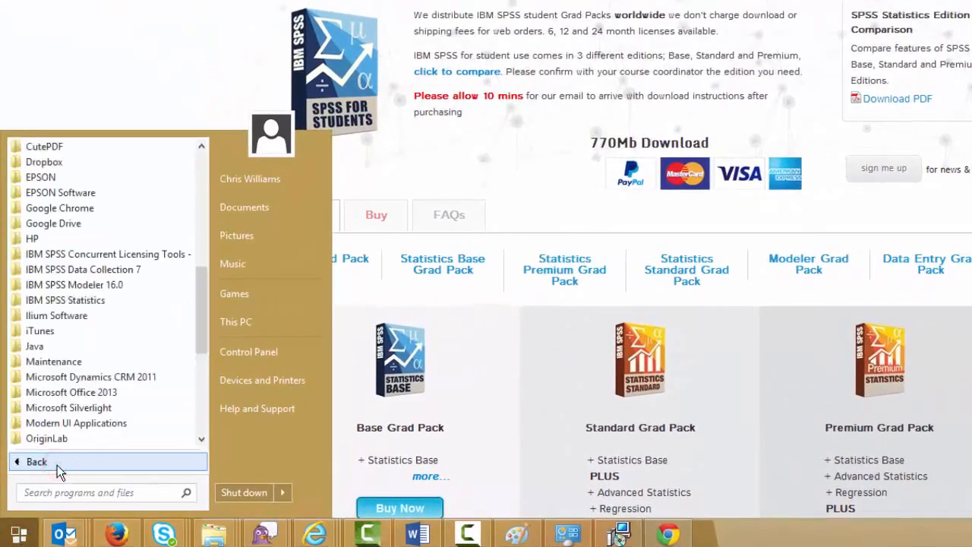
{"action": "mouse_move", "coordinate": [66, 300]}
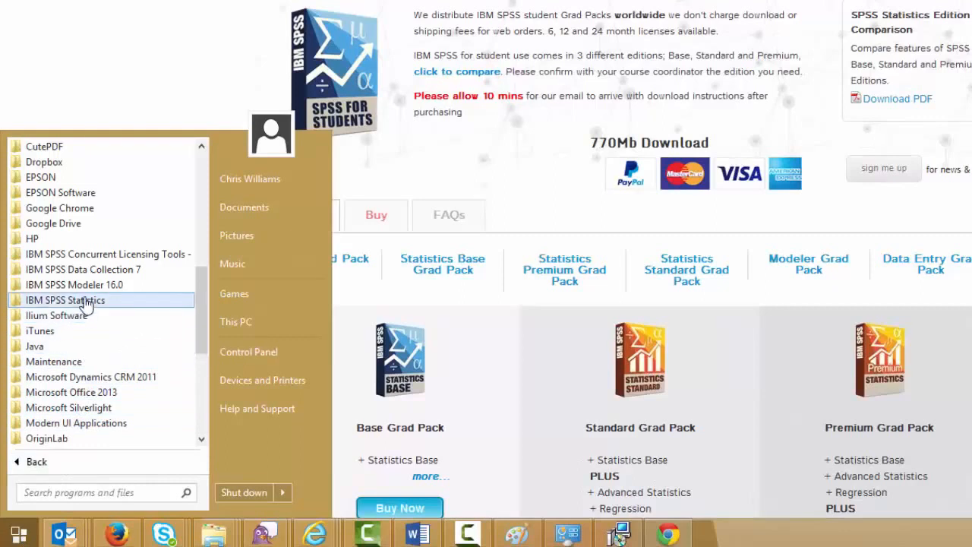
{"action": "left_click", "coordinate": [65, 300]}
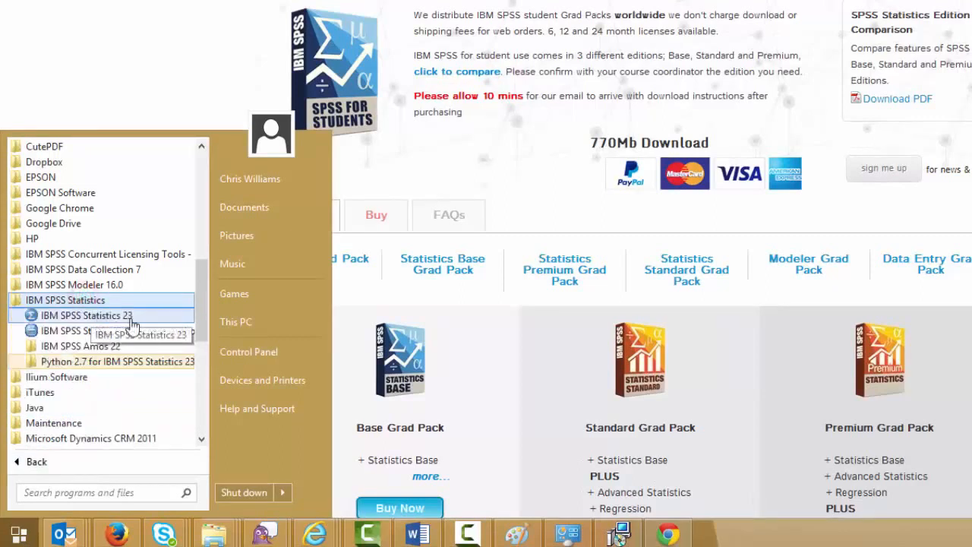
{"action": "mouse_move", "coordinate": [140, 330]}
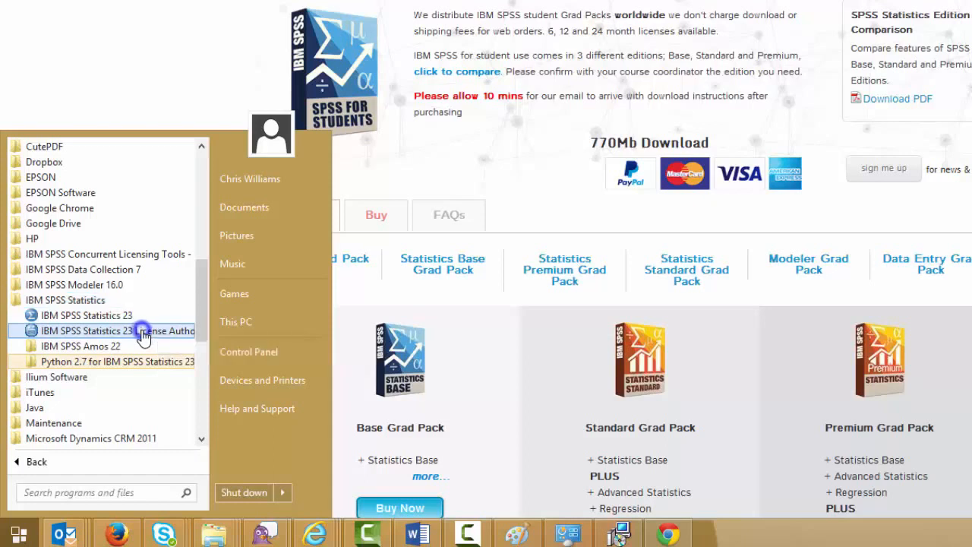
{"action": "right_click", "coordinate": [87, 331]}
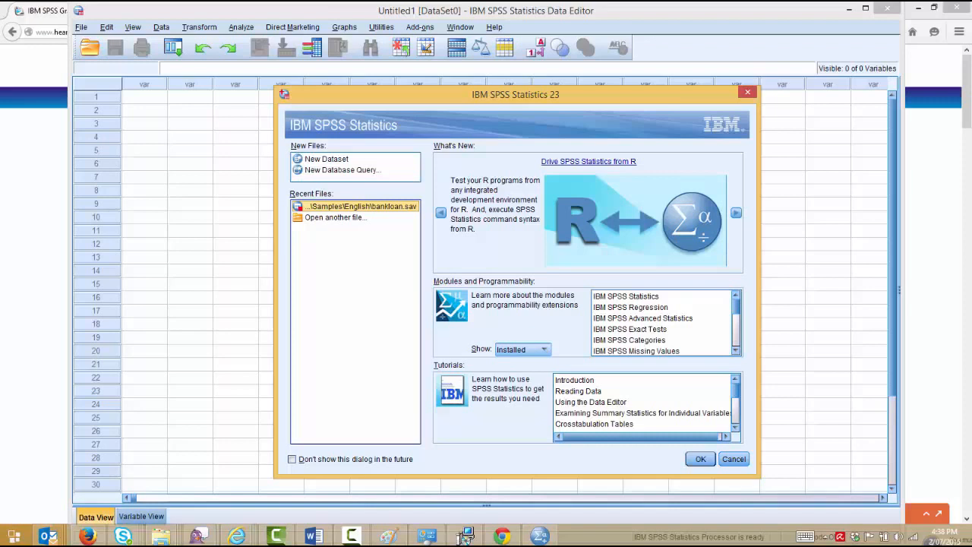
Step: Tick 'Don't show this dialog in the future' and dismiss the welcome dialog with OK
{"action": "left_click", "coordinate": [292, 459]}
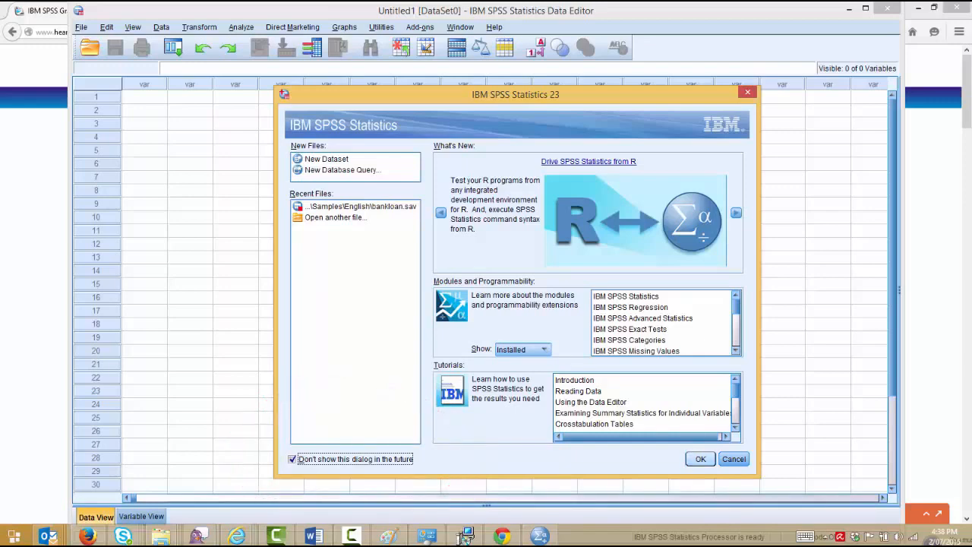
{"action": "left_click", "coordinate": [700, 458]}
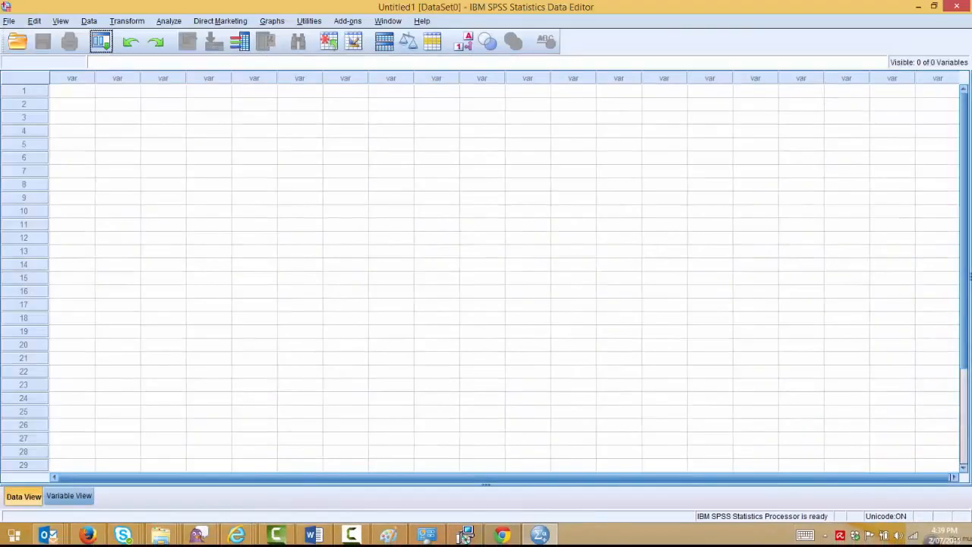
Step: Open the Start menu's All Programs list over the SPSS Data Editor
{"action": "left_click", "coordinate": [12, 535]}
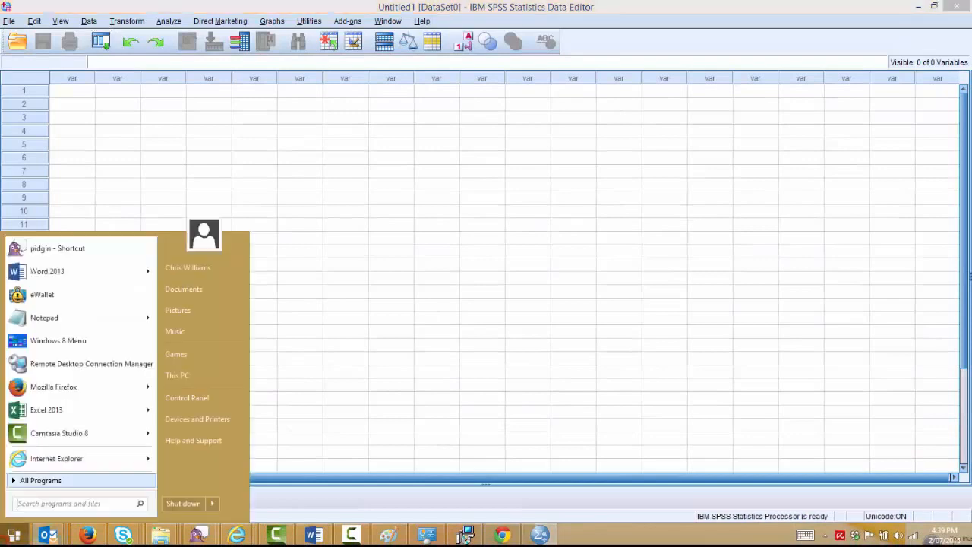
{"action": "left_click", "coordinate": [40, 479]}
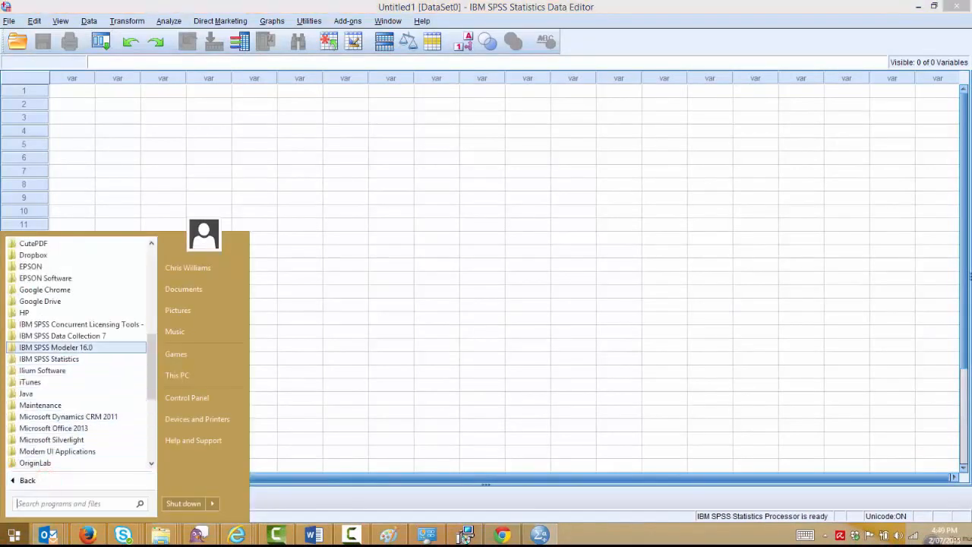